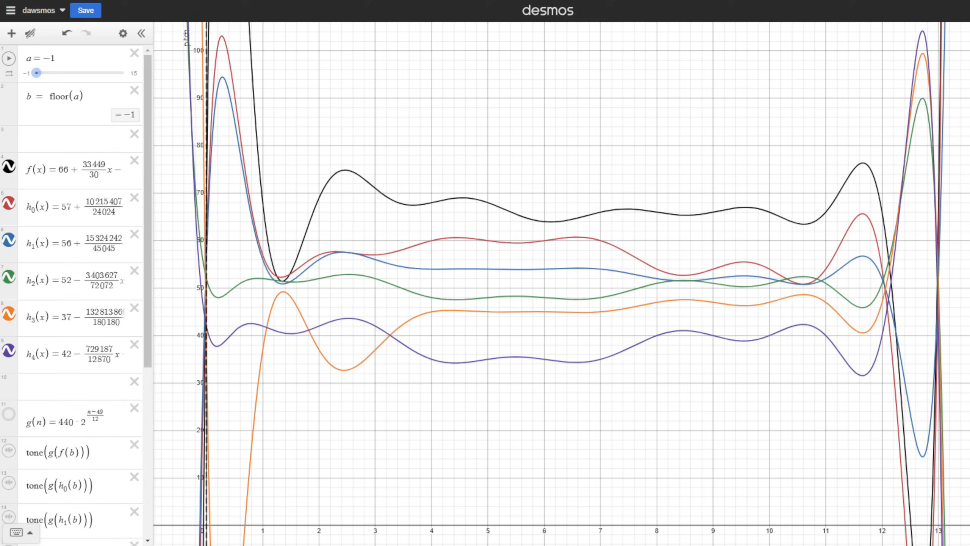
{"action": "mouse_move", "coordinate": [498, 254]}
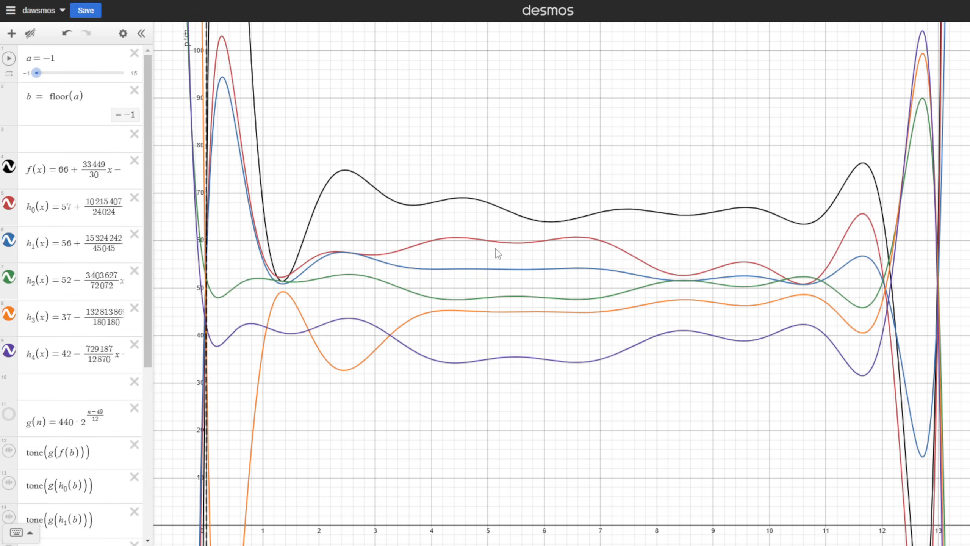
{"action": "mouse_move", "coordinate": [569, 276]}
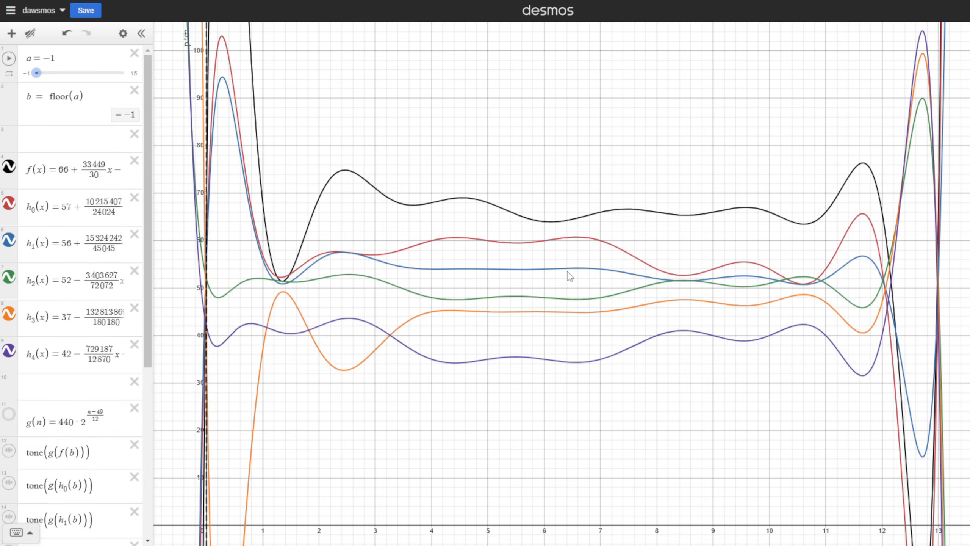
{"action": "mouse_move", "coordinate": [282, 240]}
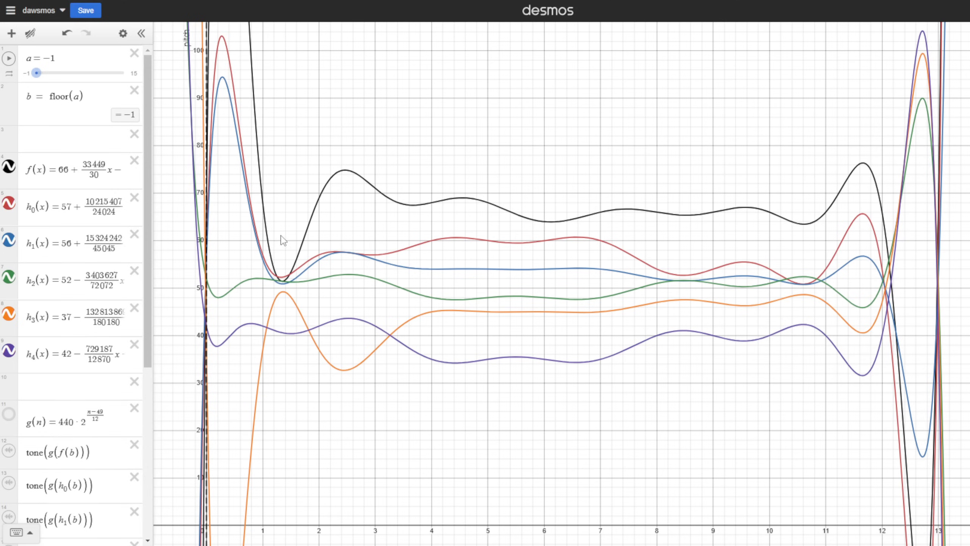
{"action": "mouse_move", "coordinate": [274, 211]}
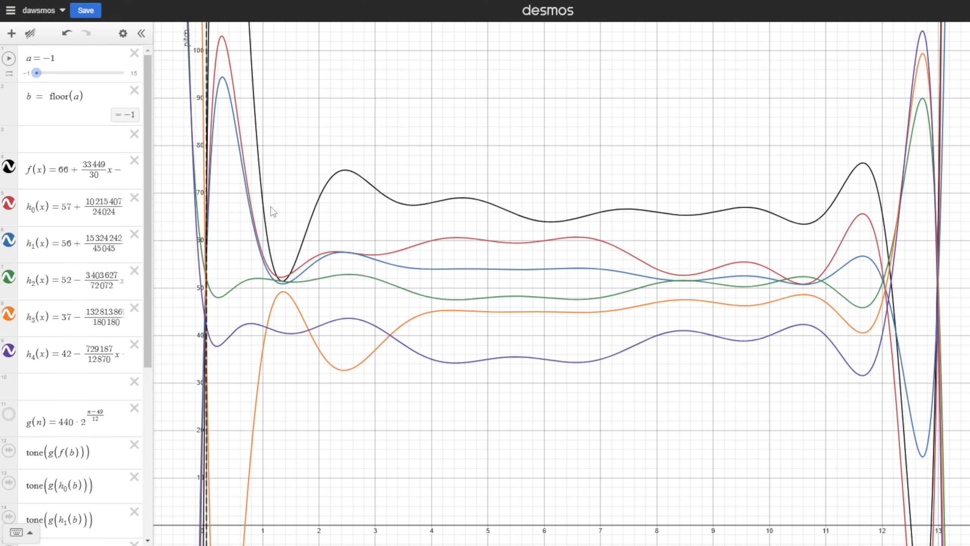
{"action": "mouse_move", "coordinate": [280, 218]}
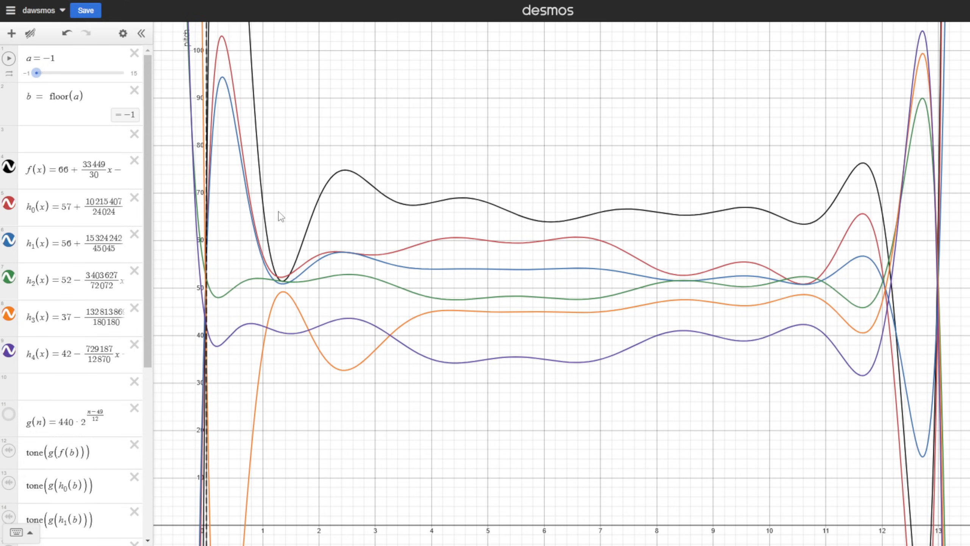
{"action": "mouse_move", "coordinate": [261, 103]}
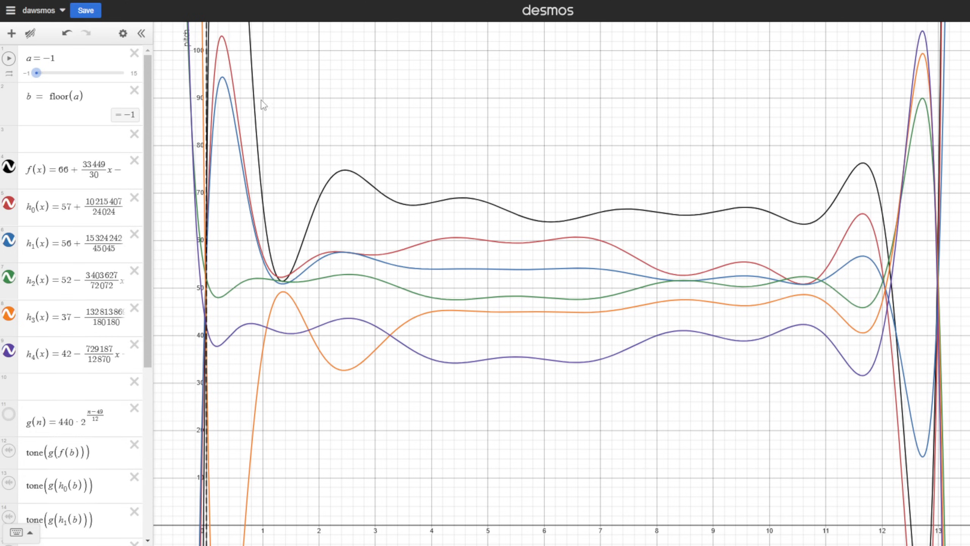
{"action": "mouse_move", "coordinate": [507, 223]}
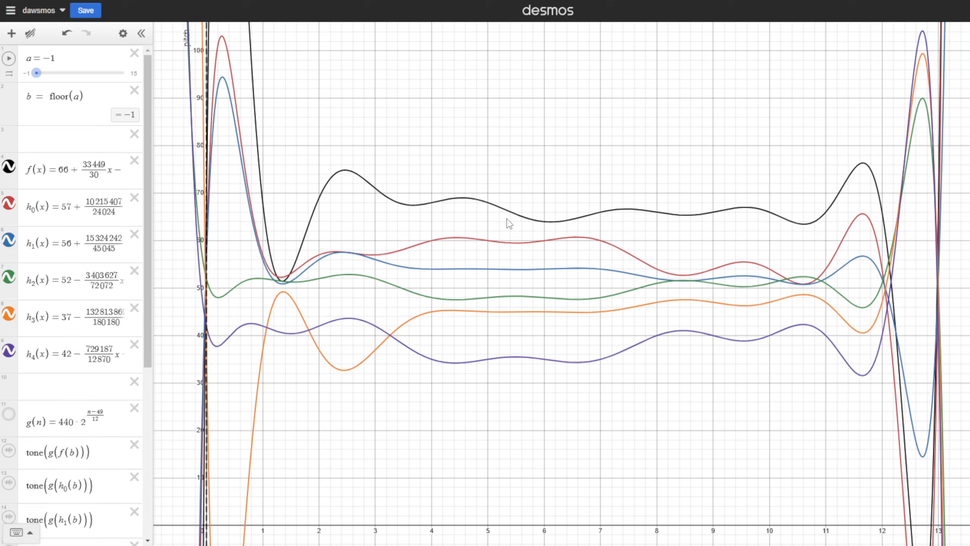
{"action": "mouse_move", "coordinate": [154, 188]}
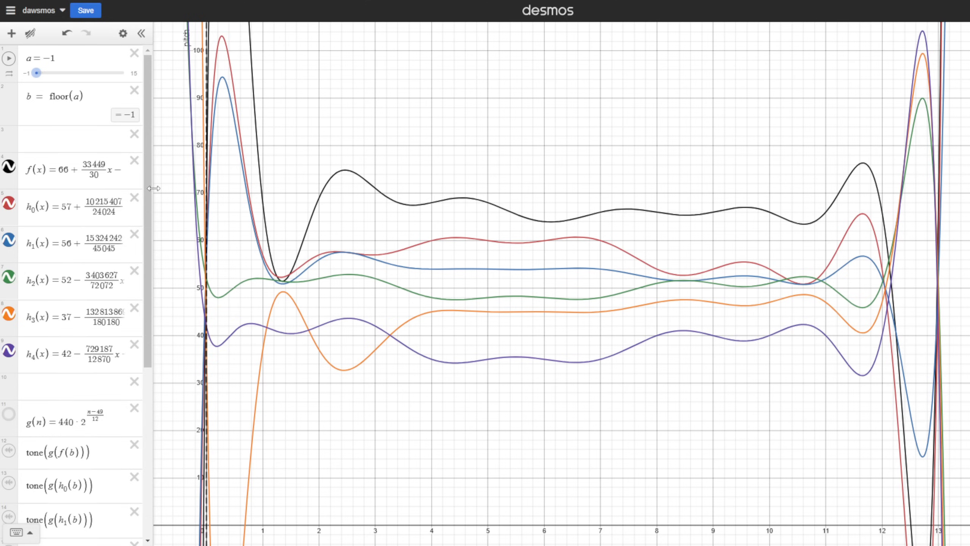
- Animate slider a to play the melody, scrubbing it ahead to ~11 and back to ~7
{"action": "left_click", "coordinate": [141, 34]}
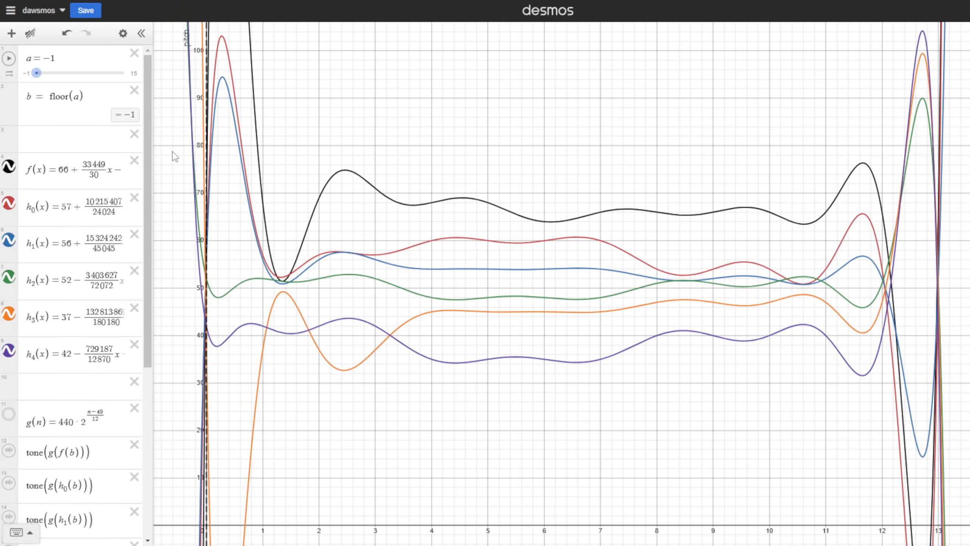
{"action": "left_click", "coordinate": [8, 59]}
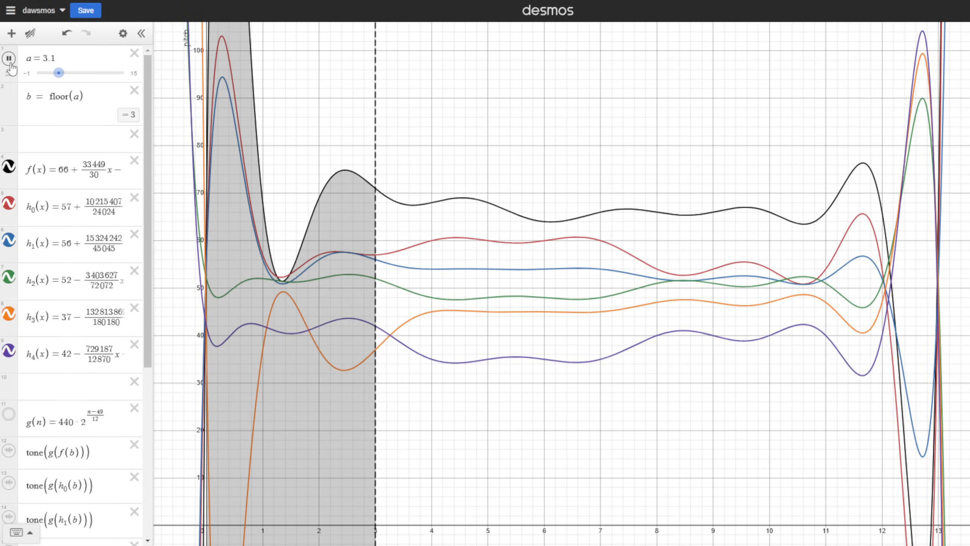
{"action": "left_click_drag", "start_coordinate": [59, 73], "coordinate": [36, 73]}
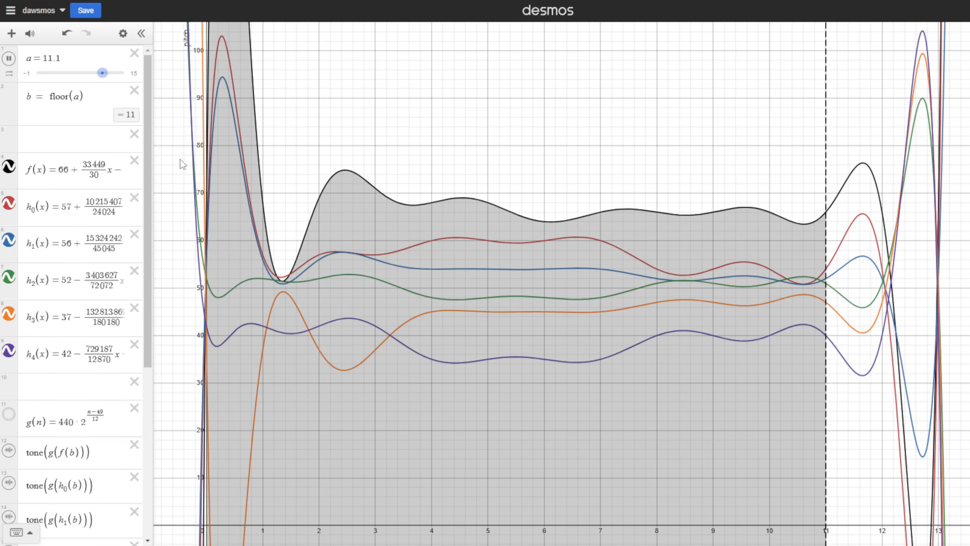
{"action": "left_click_drag", "start_coordinate": [102, 73], "coordinate": [79, 73]}
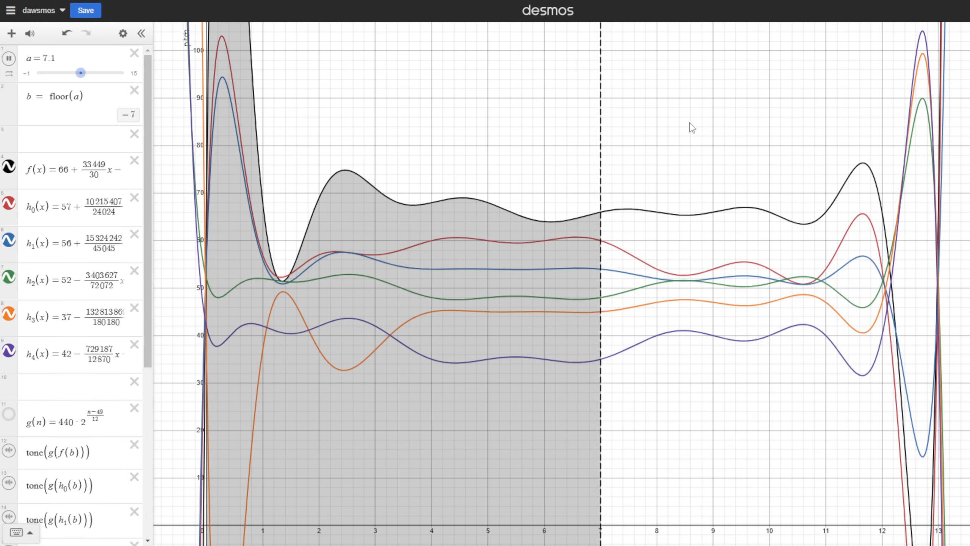
{"action": "left_click_drag", "start_coordinate": [80, 72], "coordinate": [57, 72]}
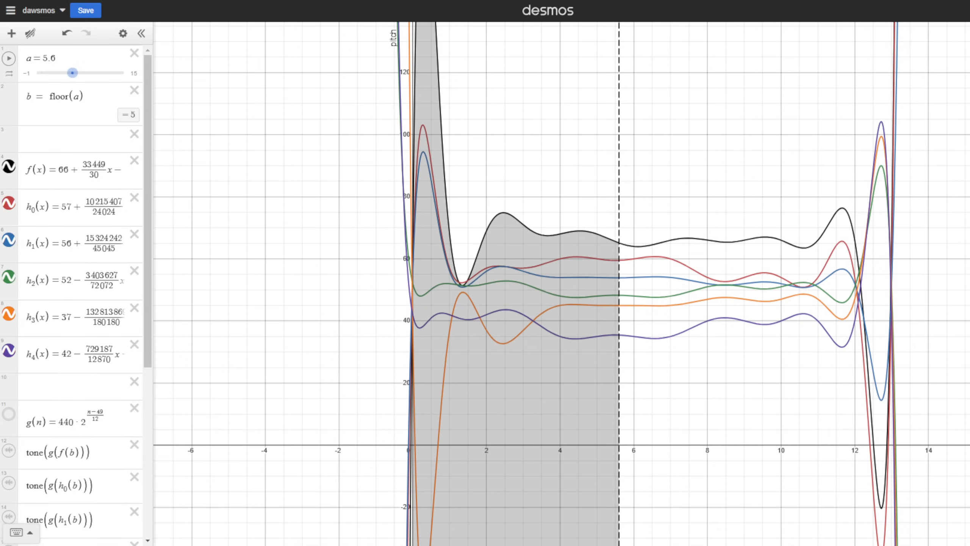
{"action": "mouse_move", "coordinate": [241, 217]}
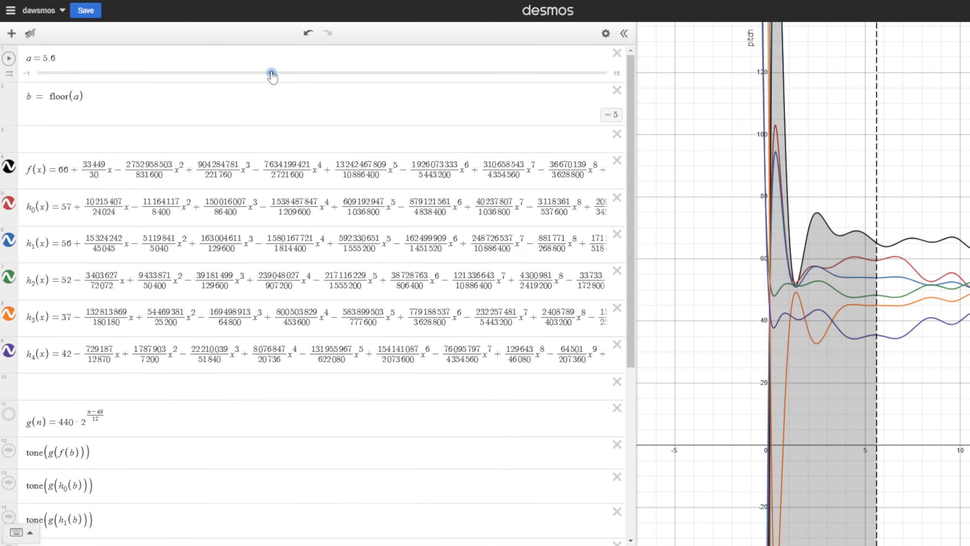
- Pull slider a back down to about 1.88
{"action": "left_click_drag", "start_coordinate": [272, 73], "coordinate": [138, 73]}
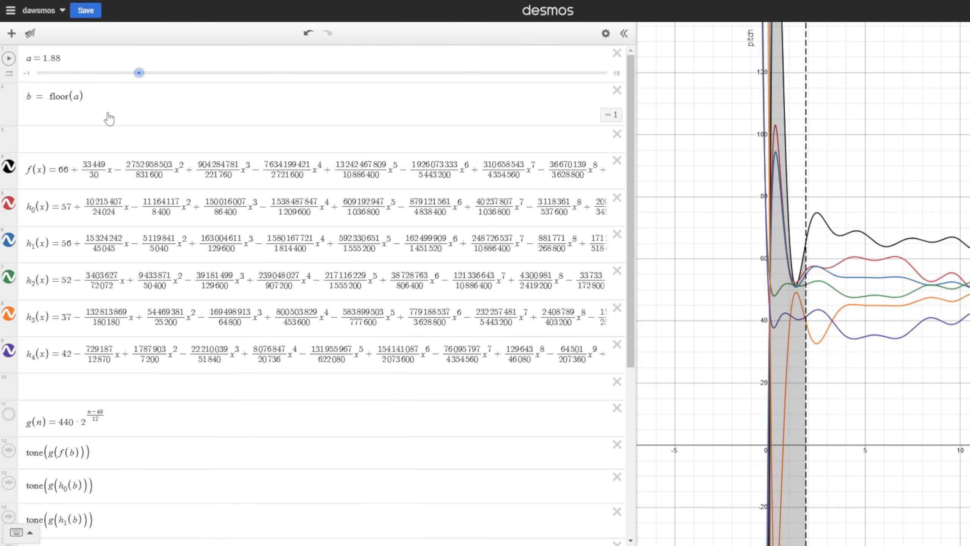
{"action": "mouse_move", "coordinate": [575, 119]}
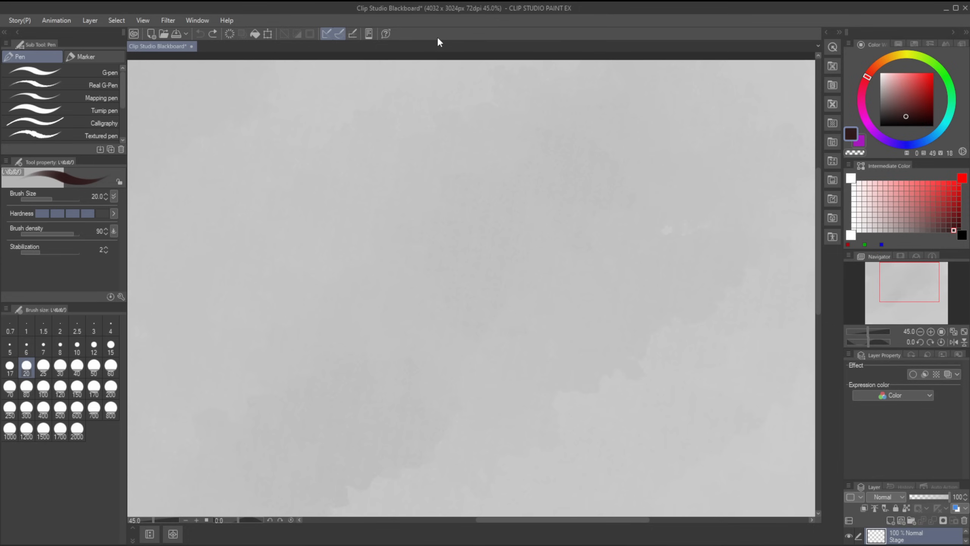
{"action": "mouse_move", "coordinate": [264, 271]}
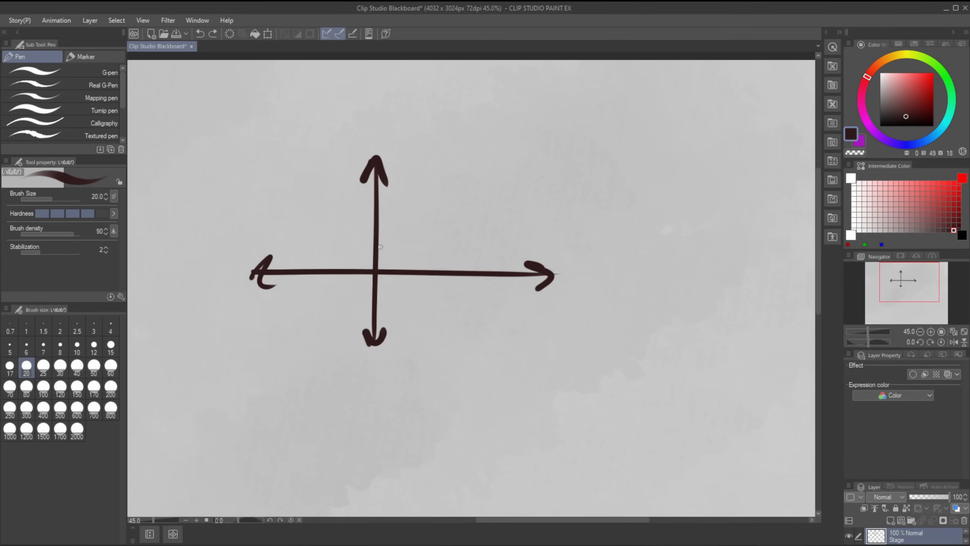
{"action": "mouse_move", "coordinate": [409, 247]}
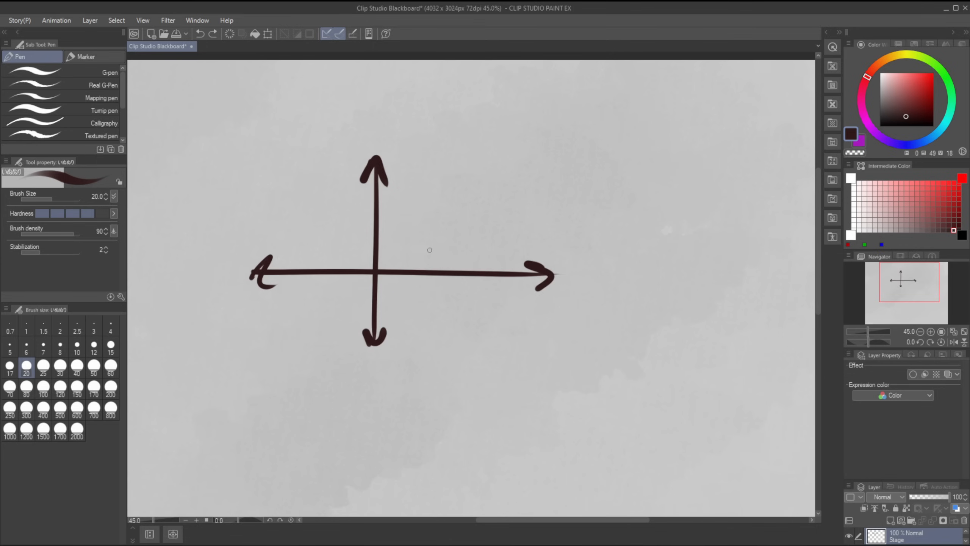
{"action": "mouse_move", "coordinate": [396, 250]}
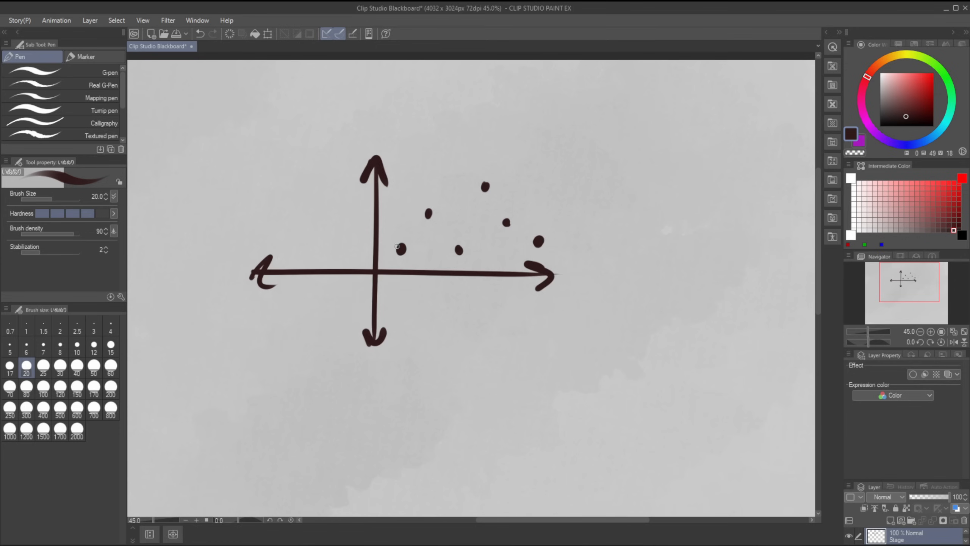
{"action": "mouse_move", "coordinate": [505, 181]}
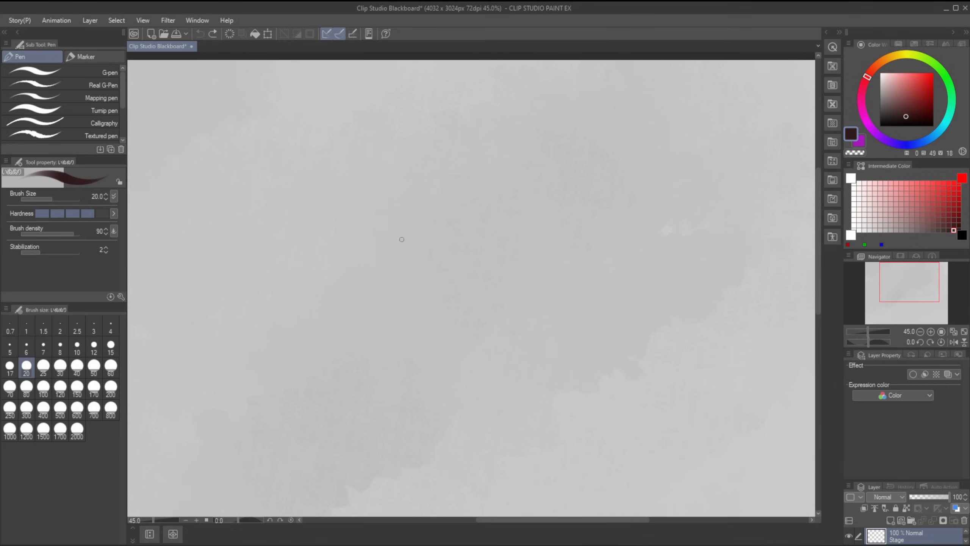
{"action": "mouse_move", "coordinate": [358, 252]}
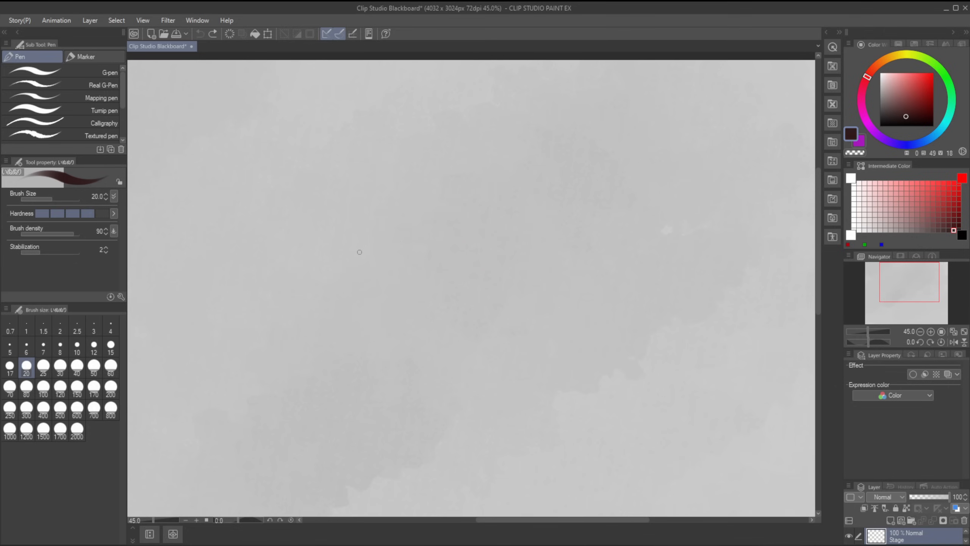
{"action": "mouse_move", "coordinate": [360, 258]}
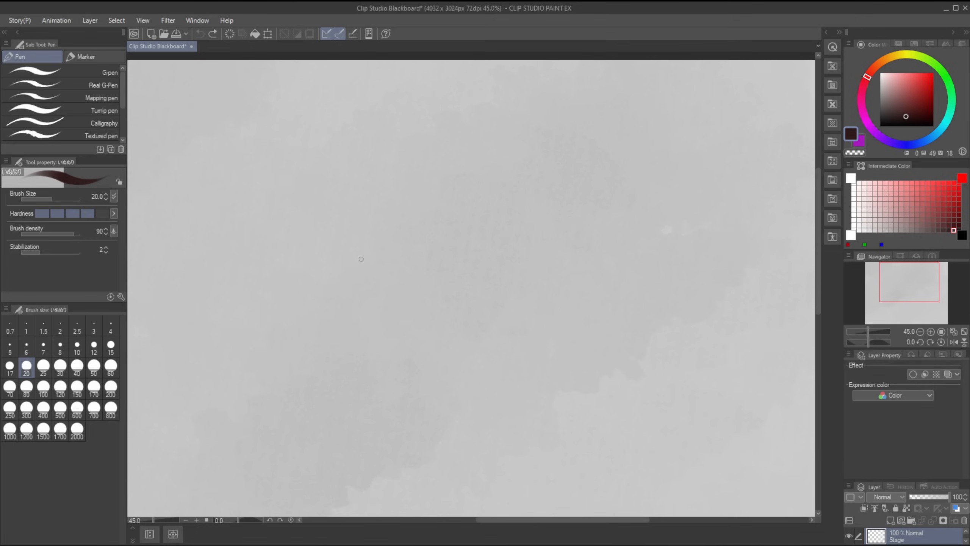
- Mark two data points on the canvas, the second up and right of the first
{"action": "left_click", "coordinate": [332, 305]}
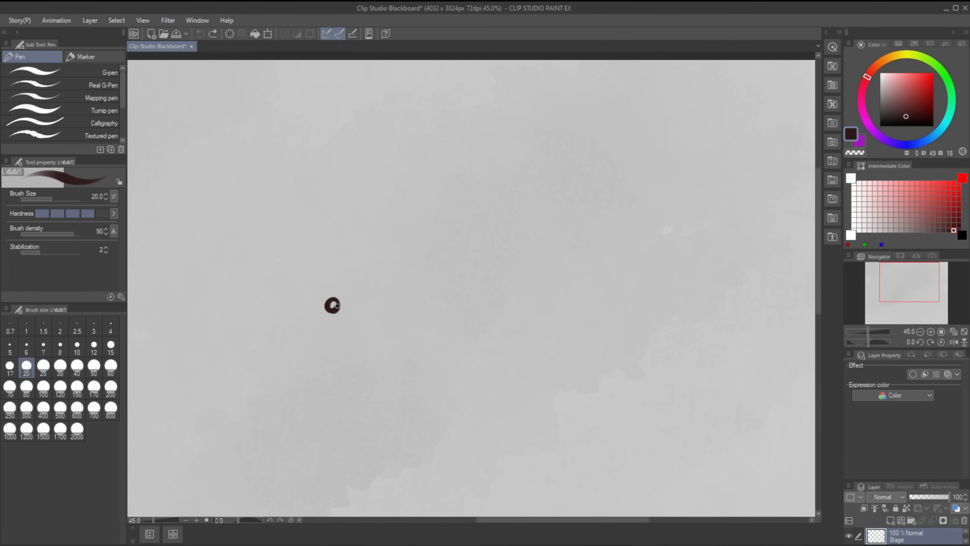
{"action": "left_click", "coordinate": [405, 230]}
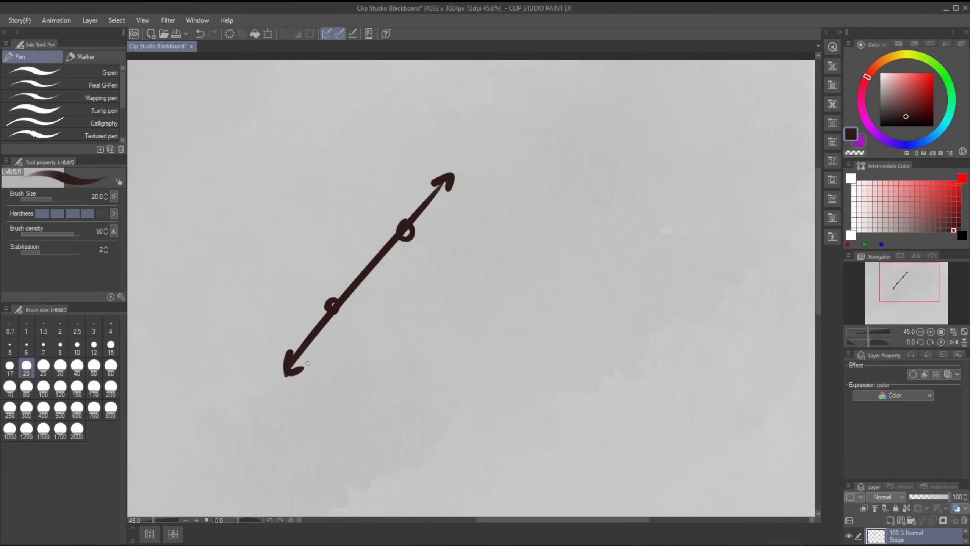
{"action": "mouse_move", "coordinate": [495, 293]}
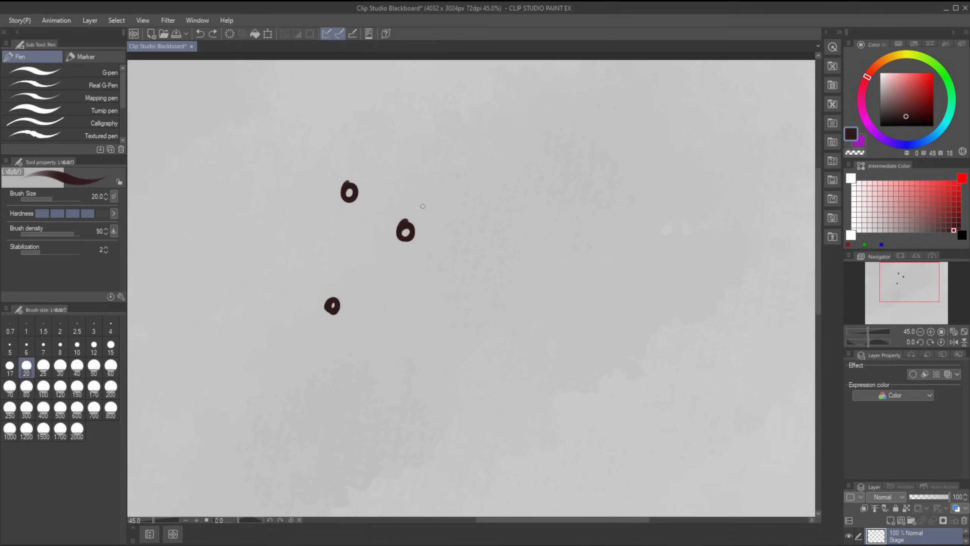
{"action": "mouse_move", "coordinate": [360, 322]}
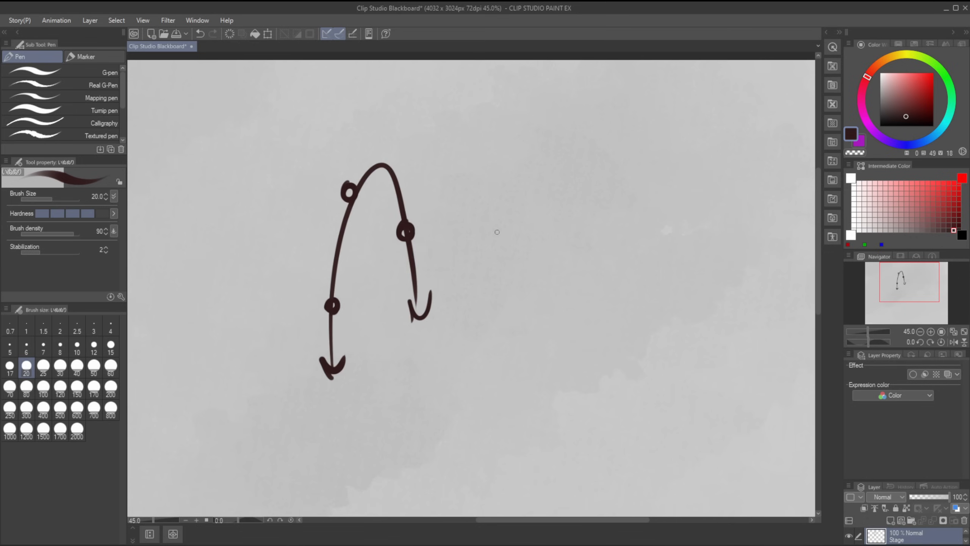
{"action": "mouse_move", "coordinate": [528, 206]}
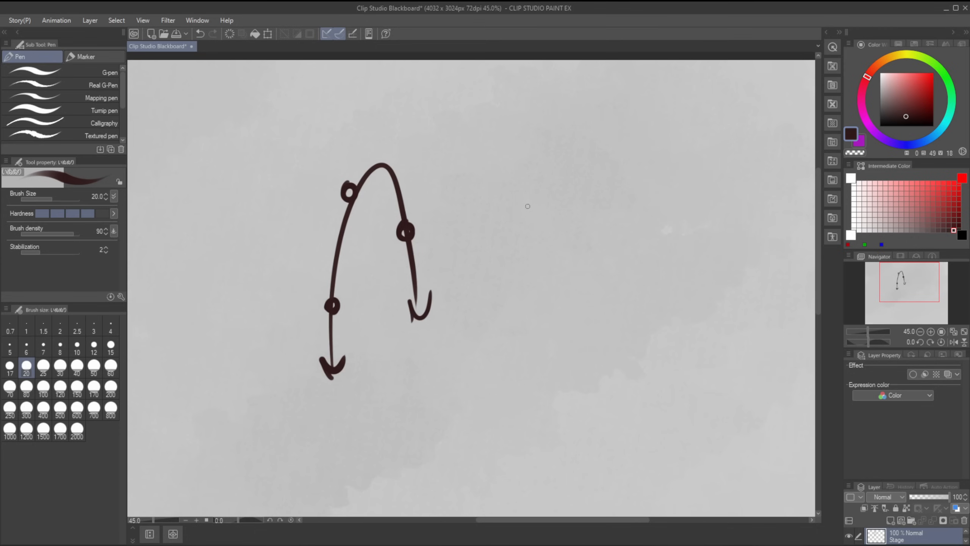
{"action": "mouse_move", "coordinate": [470, 190]}
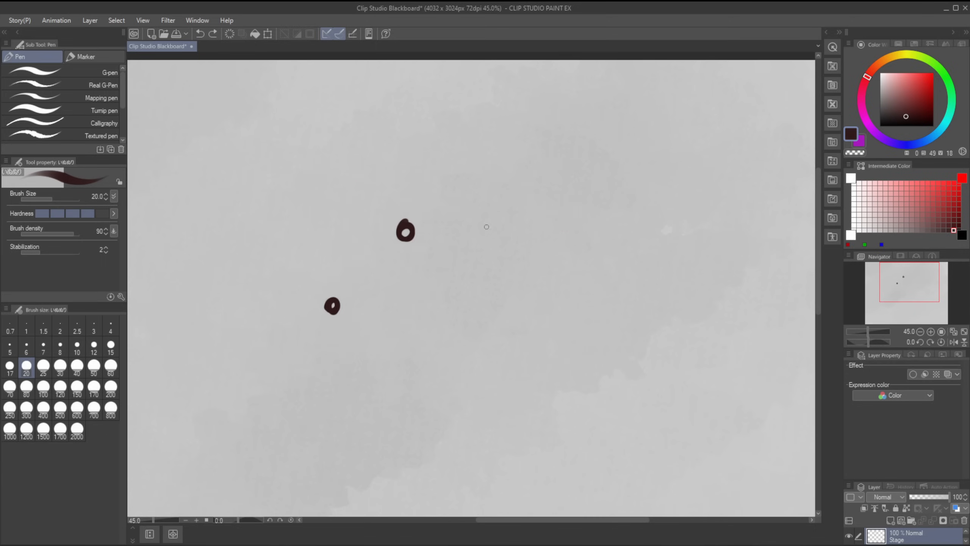
- Handwrite the general cubic ax³+bx²+cx+d beneath the sketched curve
{"action": "left_click", "coordinate": [348, 192]}
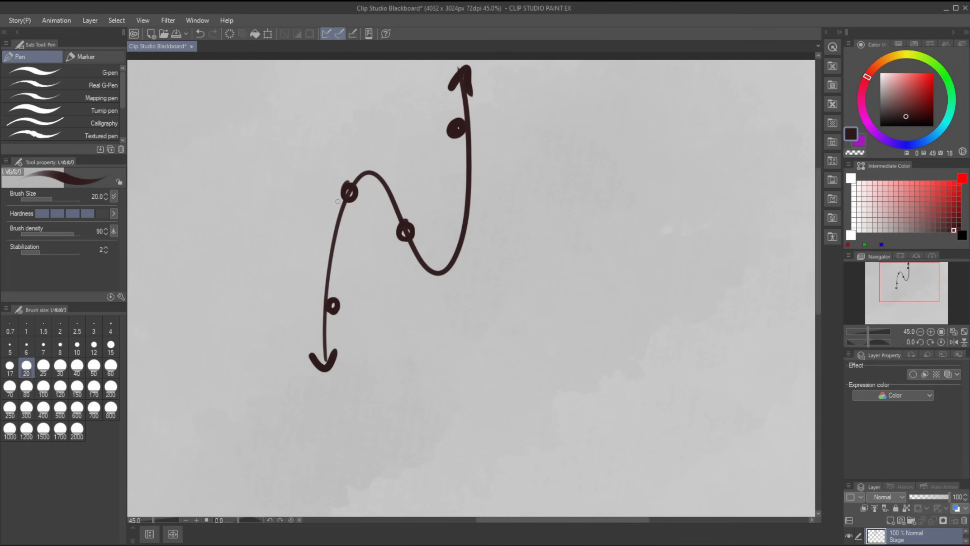
{"action": "mouse_move", "coordinate": [498, 272]}
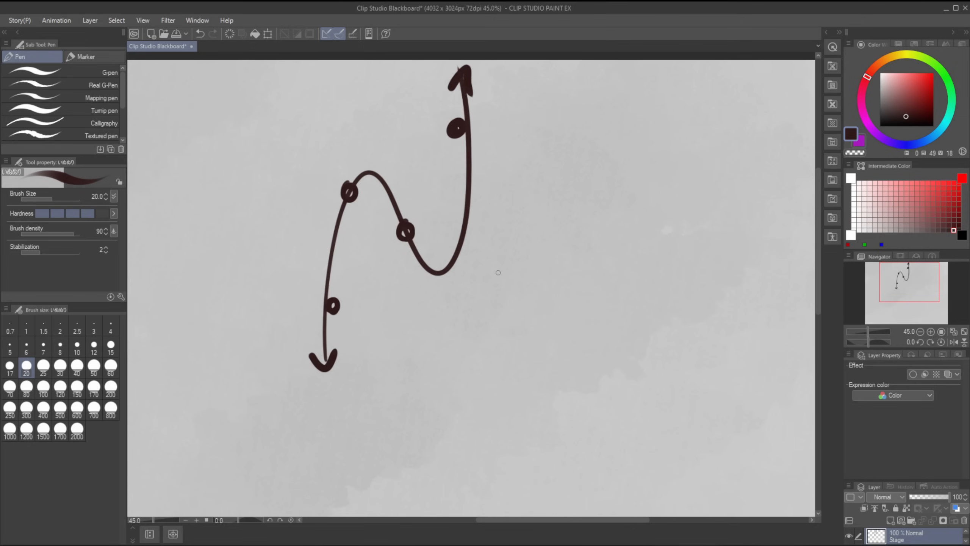
{"action": "mouse_move", "coordinate": [462, 285]}
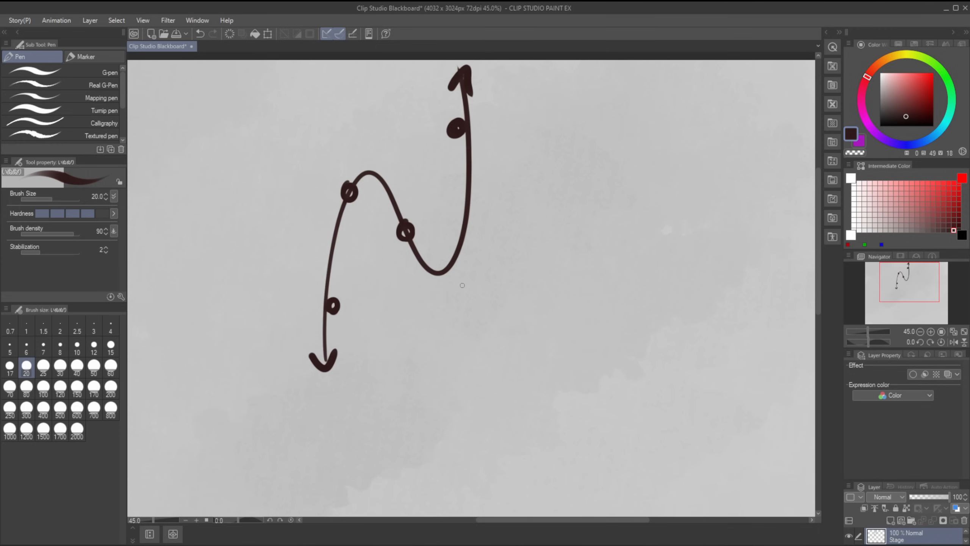
{"action": "mouse_move", "coordinate": [464, 290]}
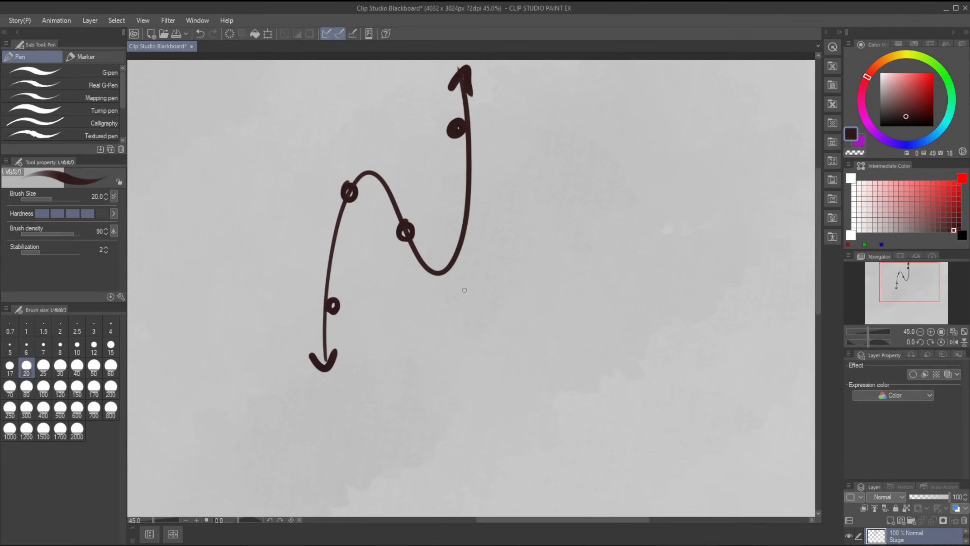
{"action": "mouse_move", "coordinate": [452, 329]}
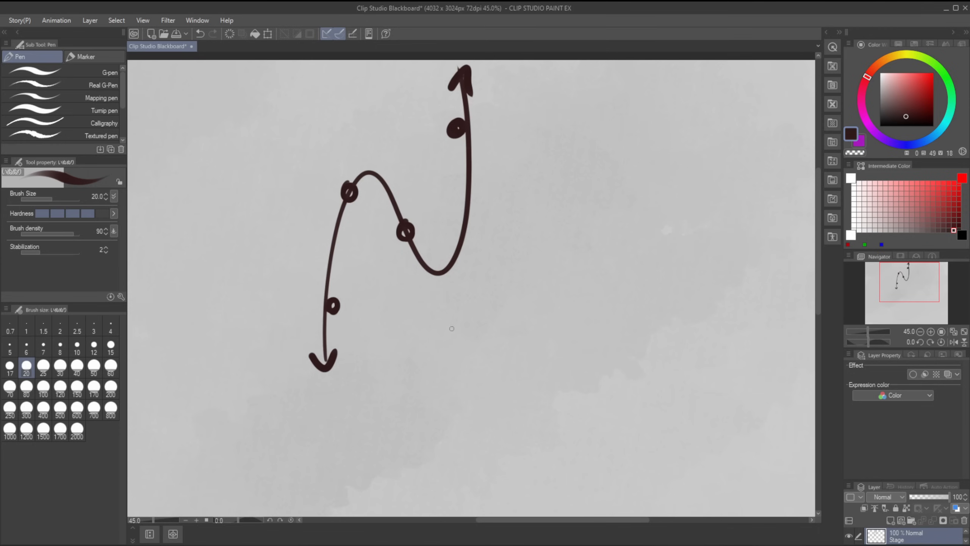
{"action": "mouse_move", "coordinate": [447, 330]}
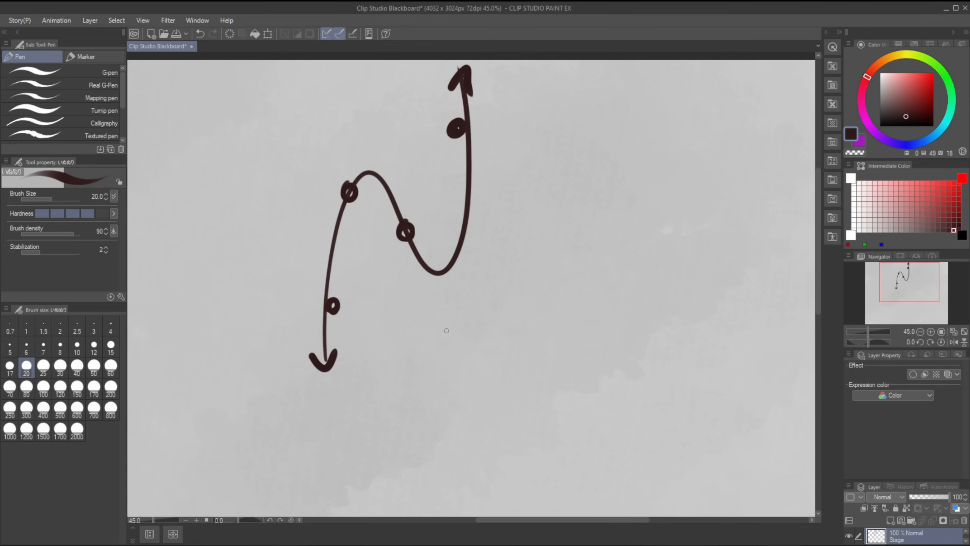
{"action": "mouse_move", "coordinate": [440, 338]}
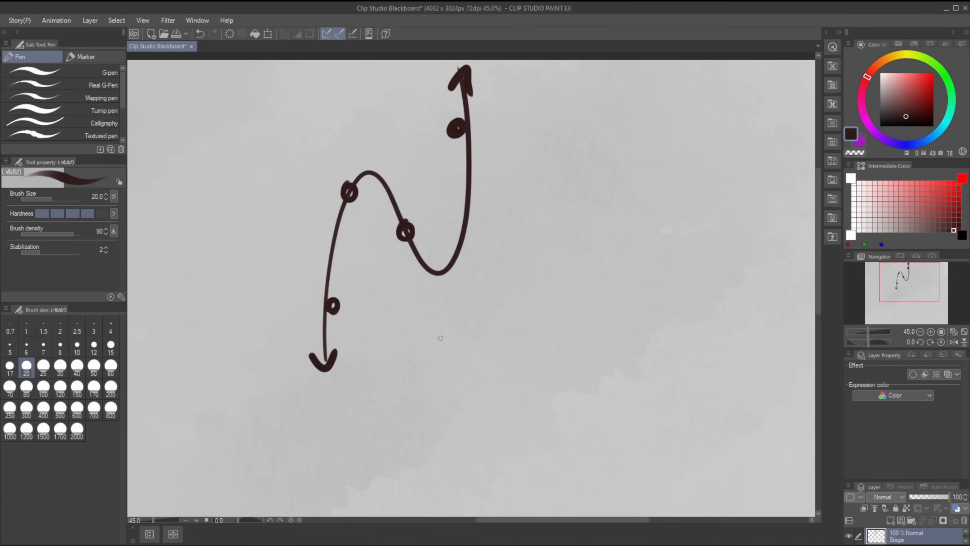
{"action": "mouse_move", "coordinate": [452, 317]}
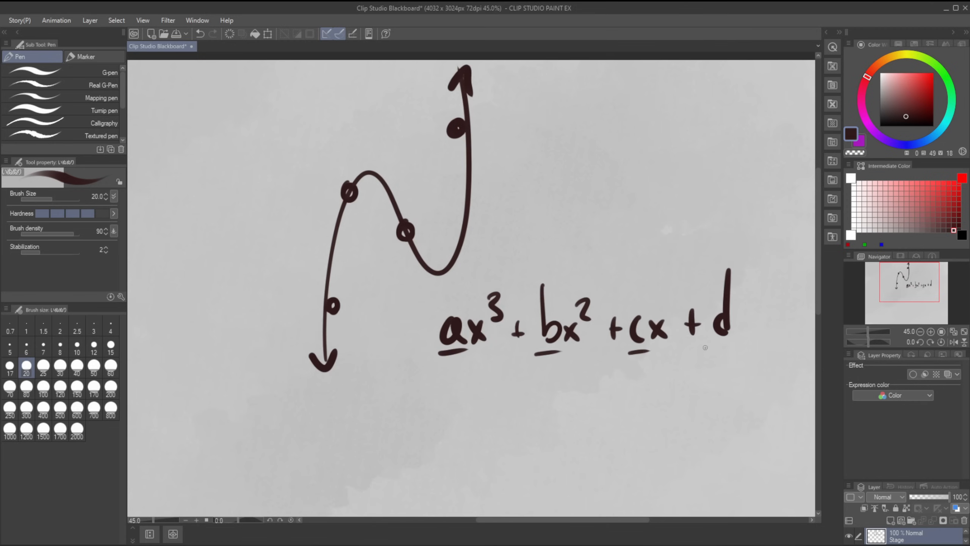
{"action": "scroll", "scroll_direction": "down", "scroll_amount": 3}
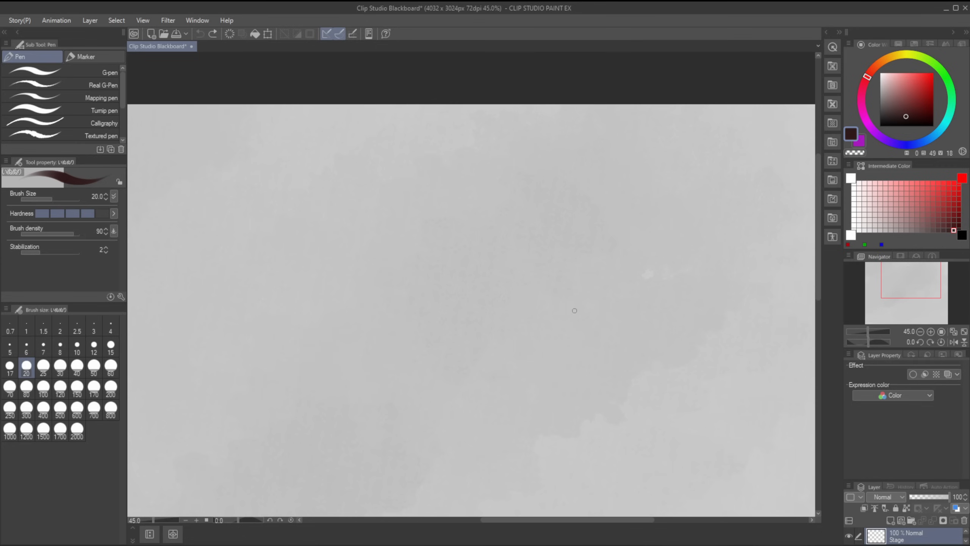
{"action": "mouse_move", "coordinate": [756, 369]}
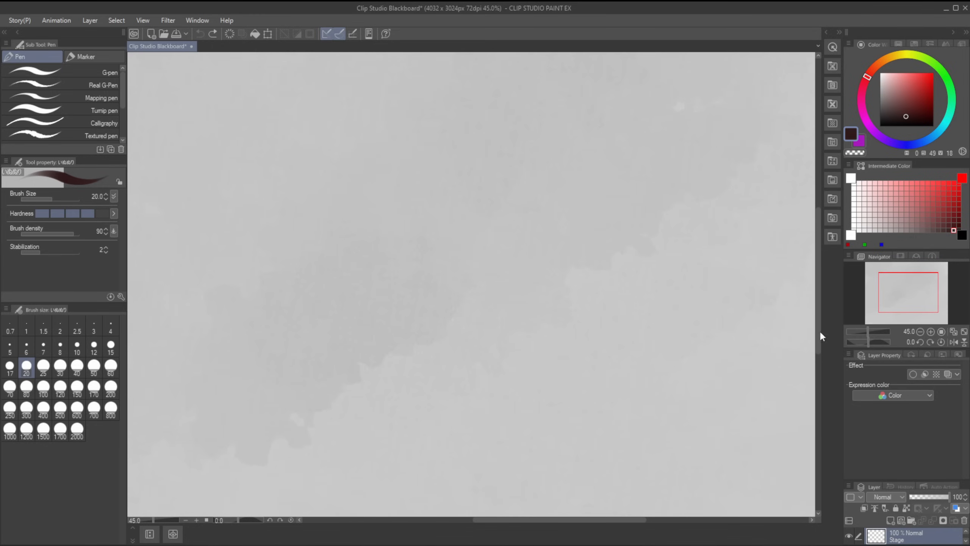
{"action": "mouse_move", "coordinate": [230, 302]}
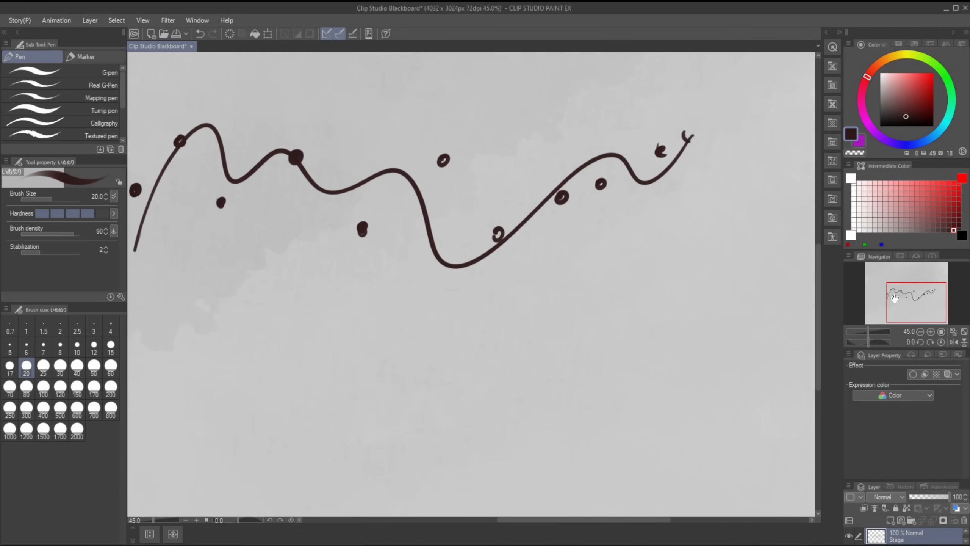
{"action": "mouse_move", "coordinate": [304, 345]}
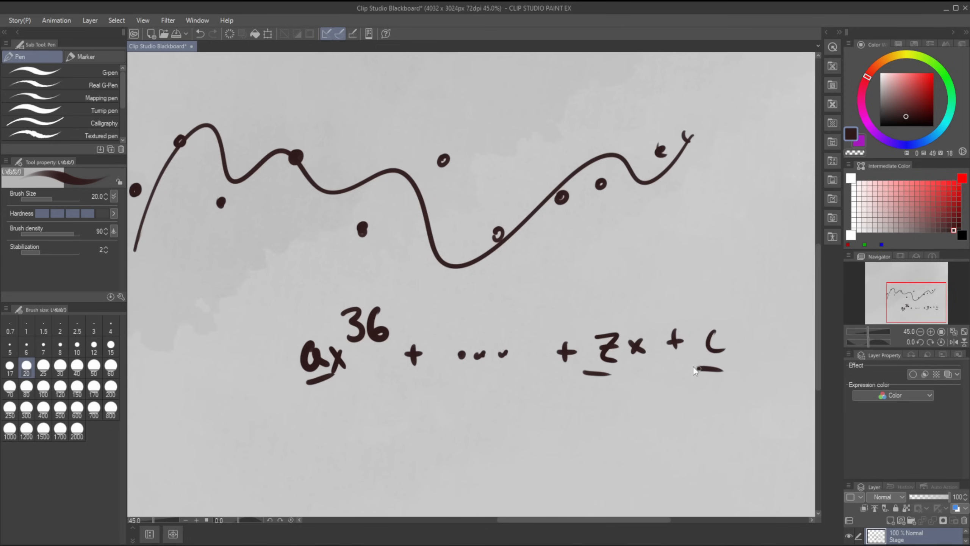
- Undo the handwritten long polynomial terms and the remaining letter
{"action": "key", "text": "ctrl+z"}
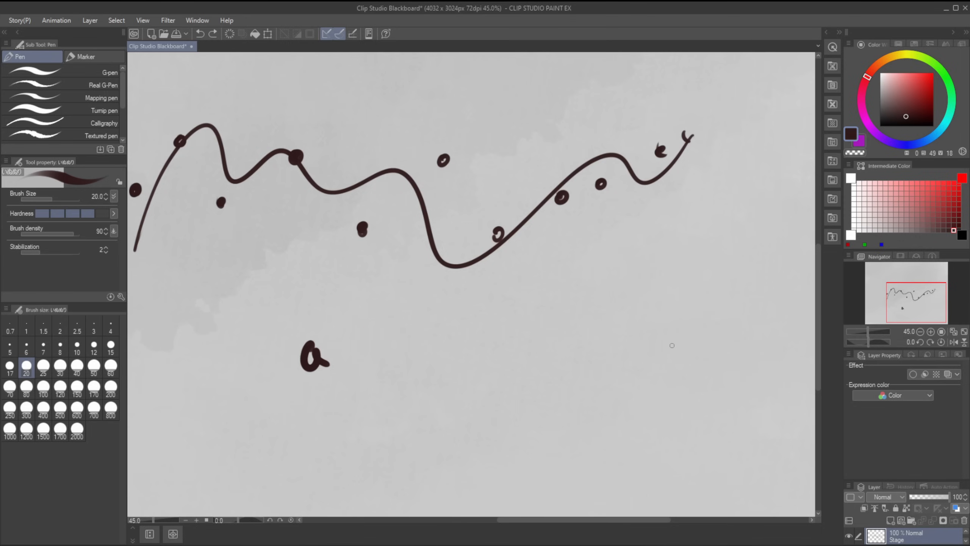
{"action": "key", "text": "ctrl+z"}
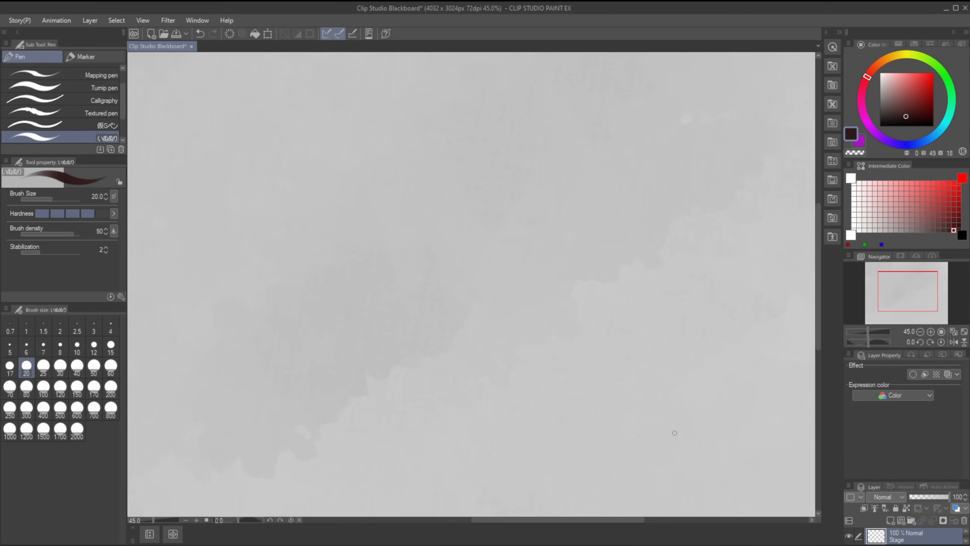
{"action": "mouse_move", "coordinate": [571, 373]}
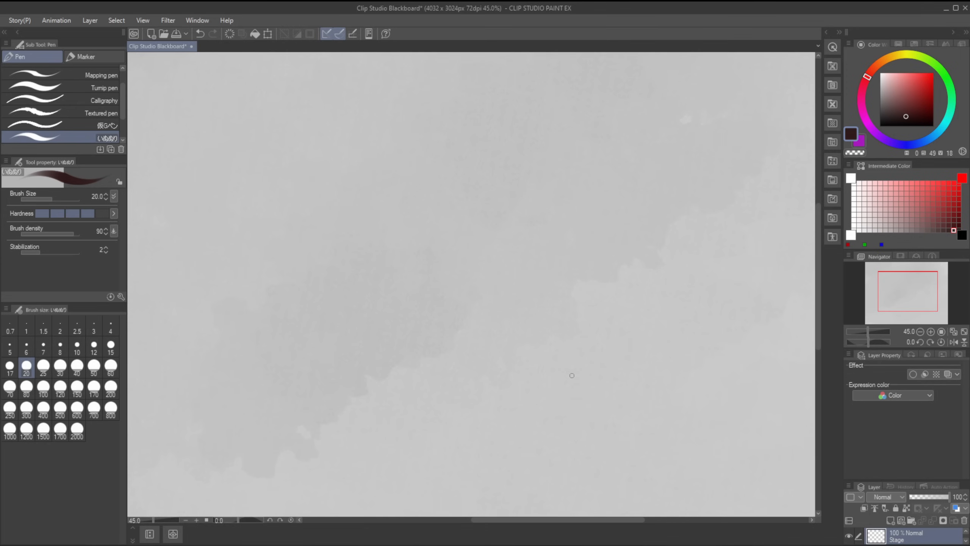
{"action": "mouse_move", "coordinate": [581, 353]}
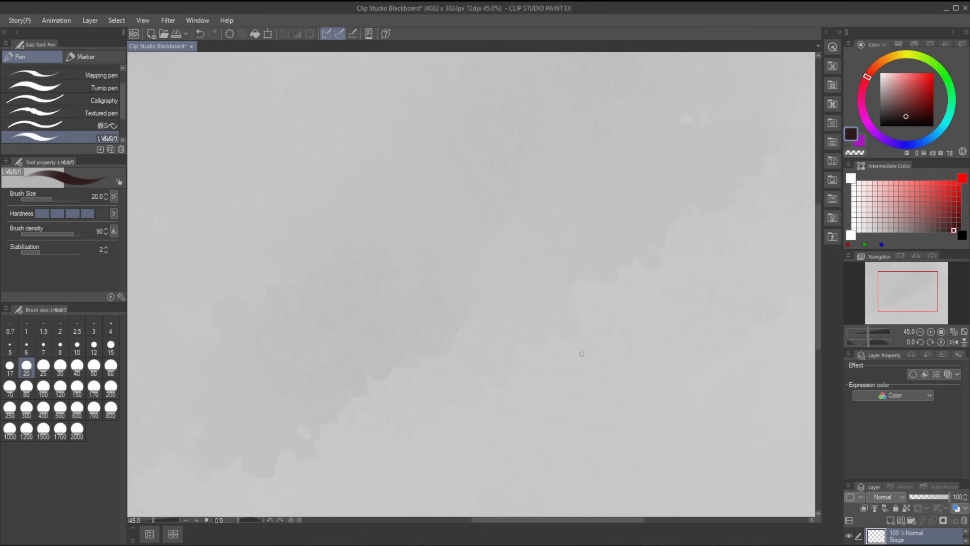
{"action": "mouse_move", "coordinate": [564, 400]}
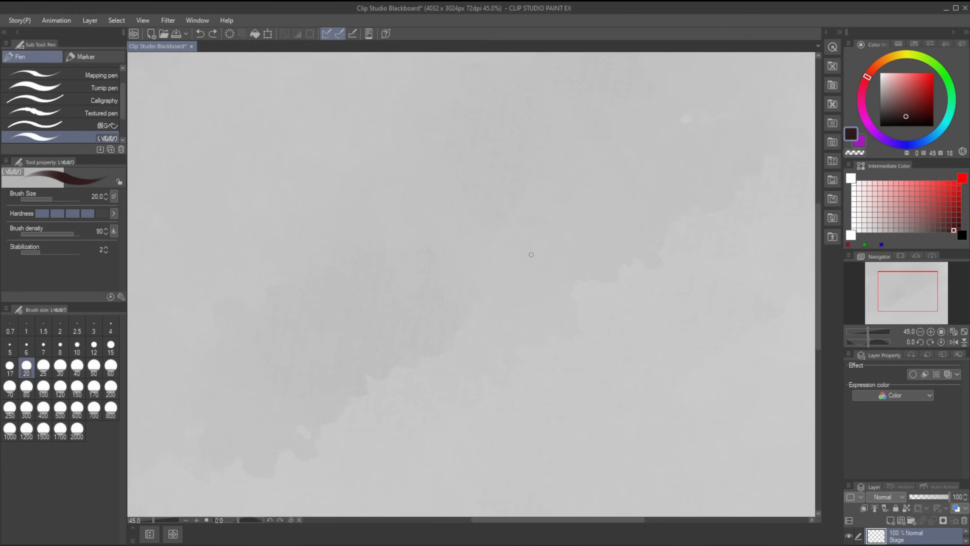
{"action": "mouse_move", "coordinate": [372, 221]}
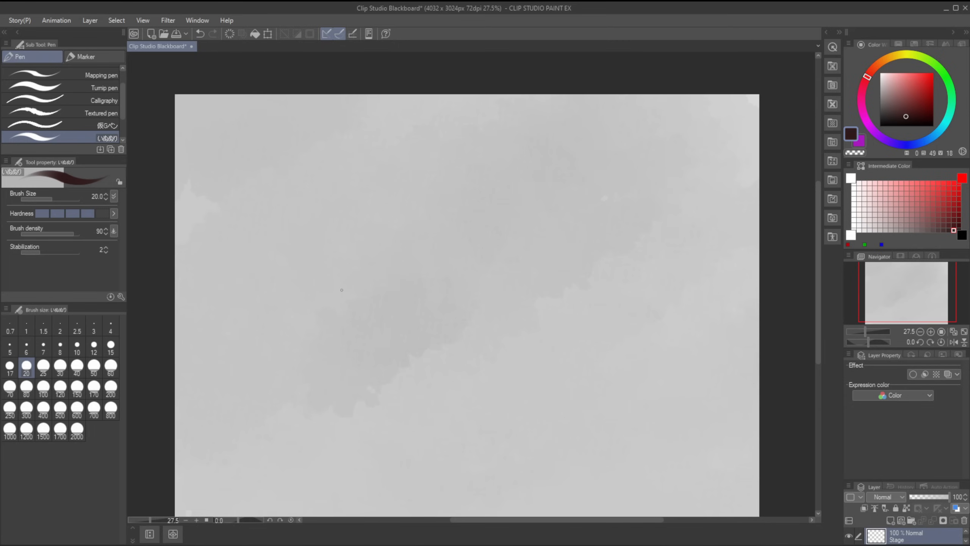
{"action": "mouse_move", "coordinate": [357, 276]}
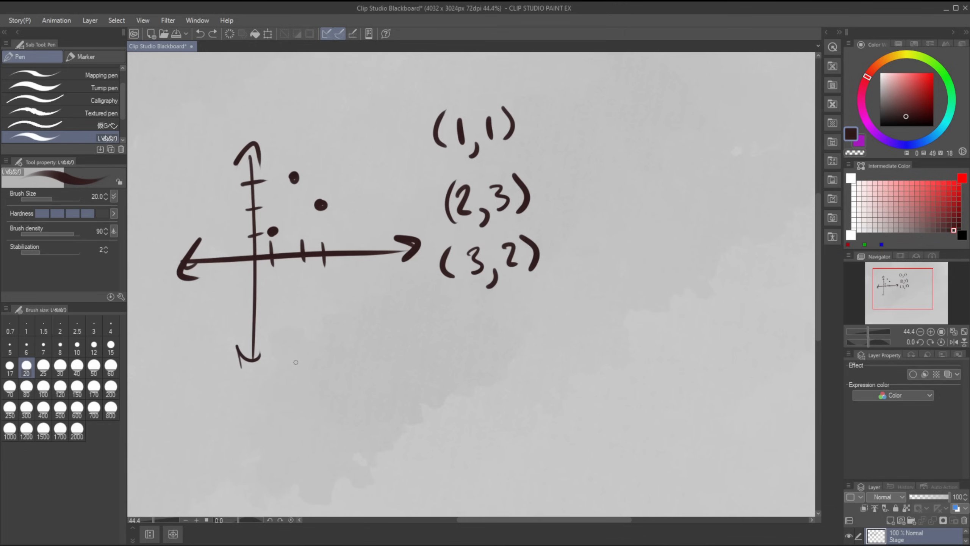
{"action": "mouse_move", "coordinate": [296, 339]}
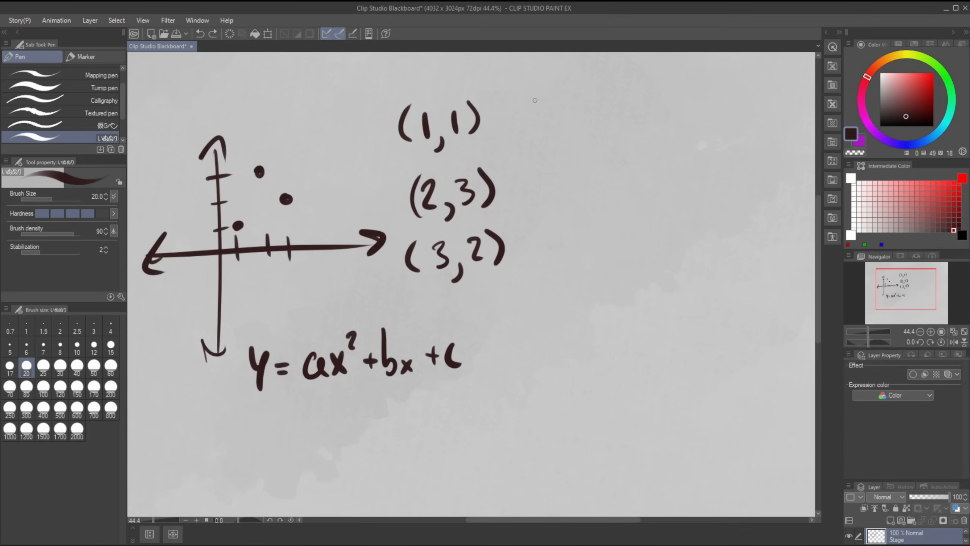
{"action": "mouse_move", "coordinate": [905, 290]}
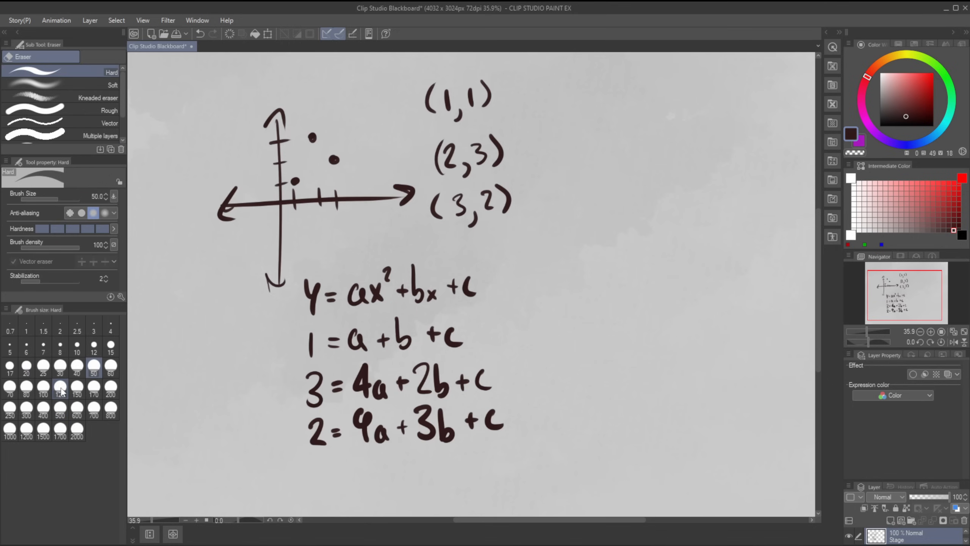
- Enlarge the Hard eraser and erase the general form y = ax²+bx+c
{"action": "left_click", "coordinate": [42, 386]}
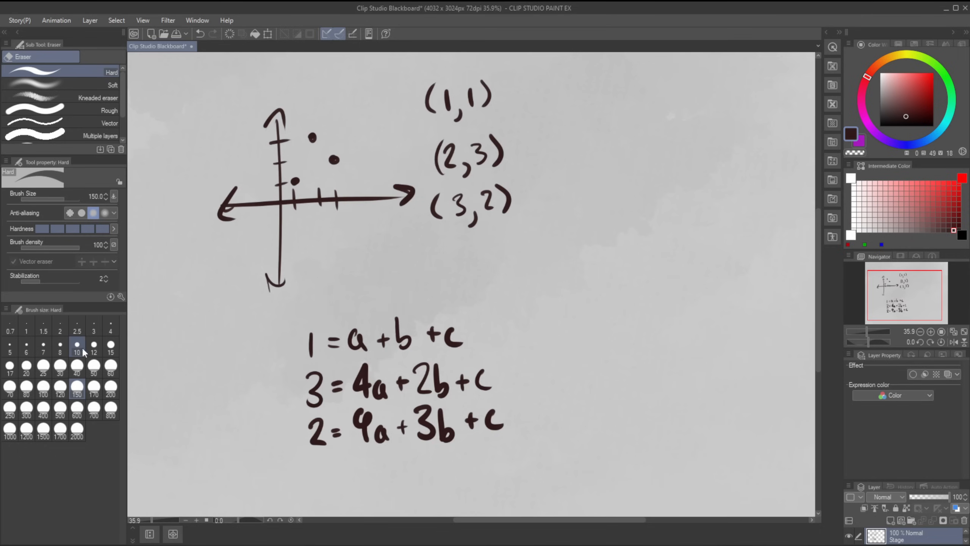
{"action": "left_click", "coordinate": [93, 394]}
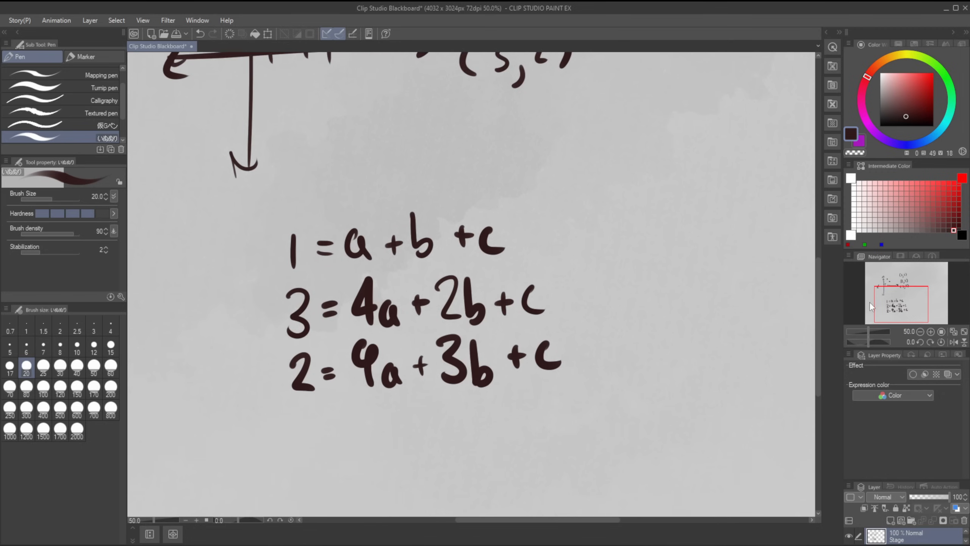
{"action": "mouse_move", "coordinate": [558, 213]}
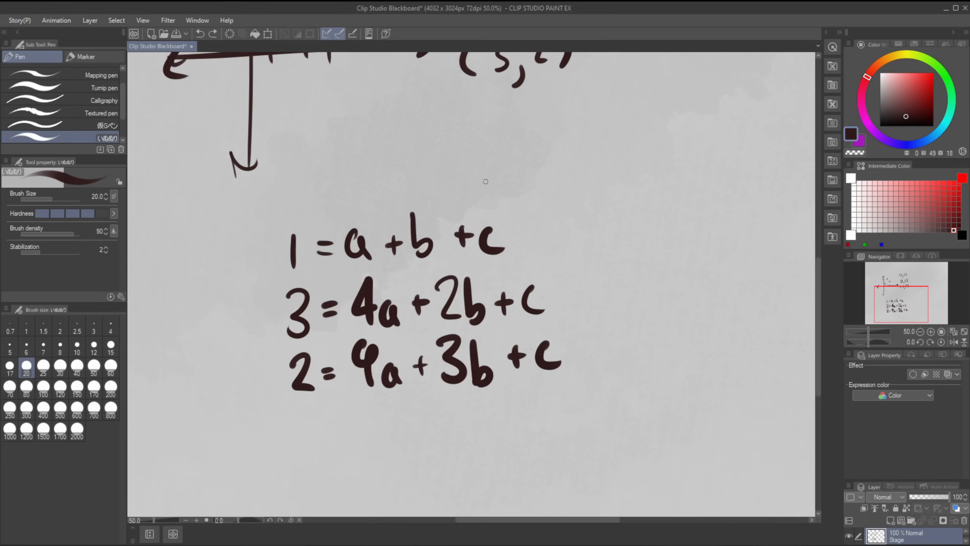
{"action": "mouse_move", "coordinate": [470, 269]}
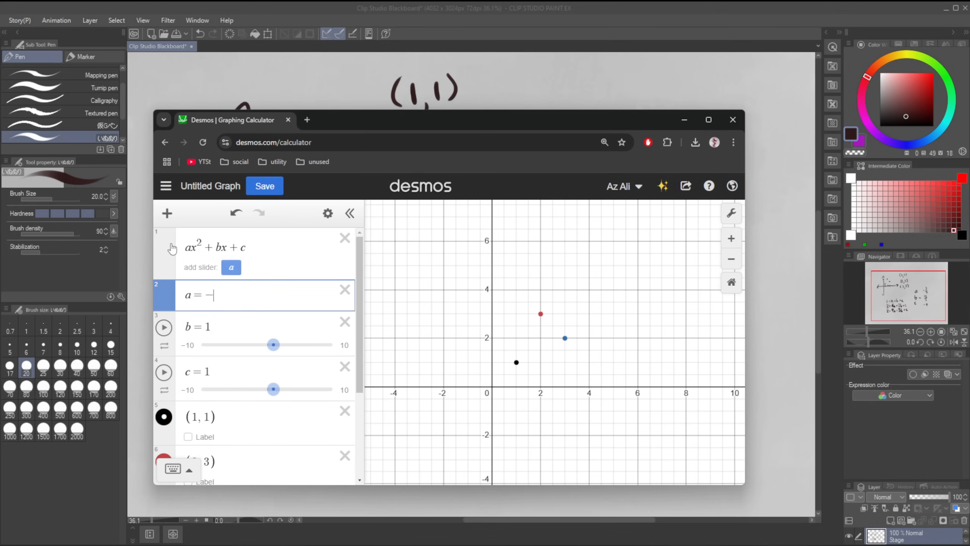
- Enter coefficients a=-3/2, b=13/2, c=-4, moving the graph window to see the equations
{"action": "type", "text": "3/2"}
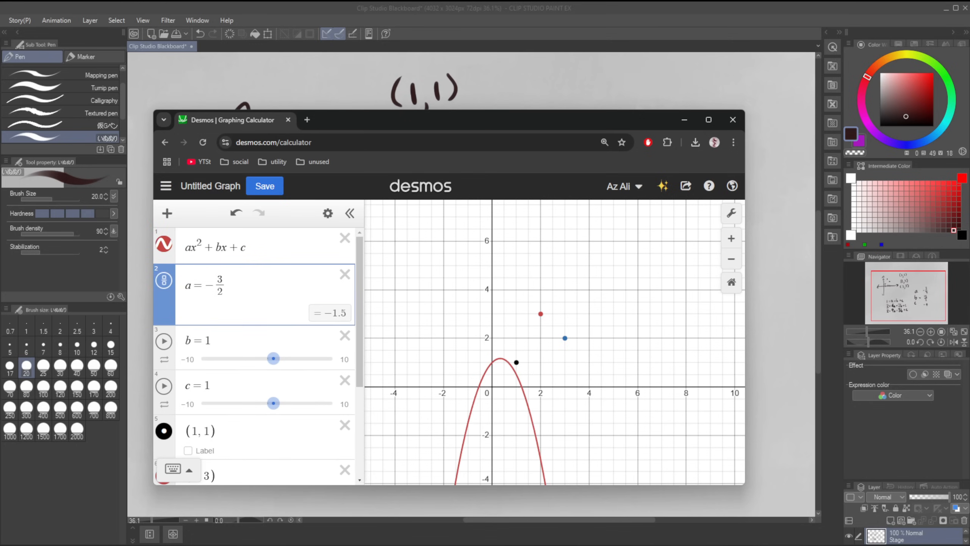
{"action": "left_click_drag", "start_coordinate": [433, 120], "coordinate": [433, 180]}
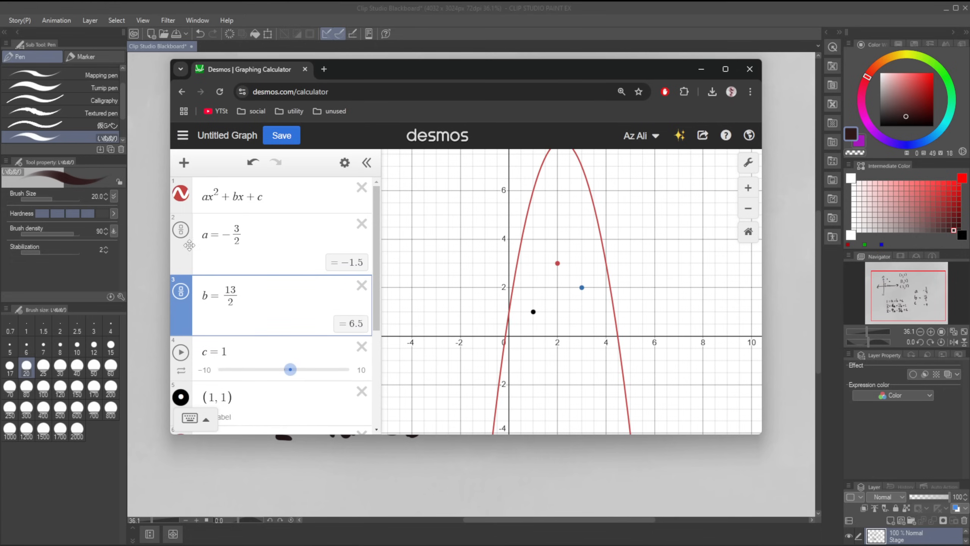
{"action": "left_click_drag", "start_coordinate": [433, 69], "coordinate": [418, 53]}
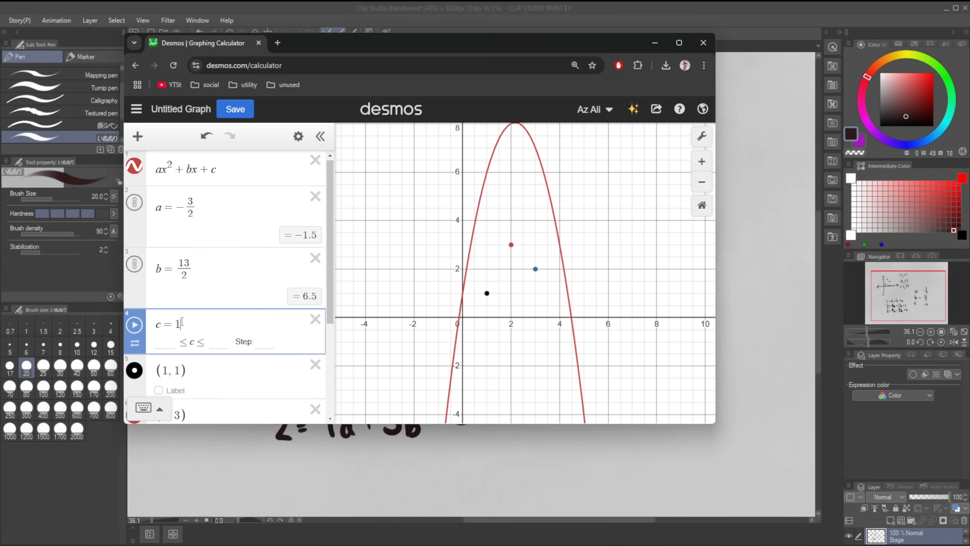
{"action": "type", "text": "-4"}
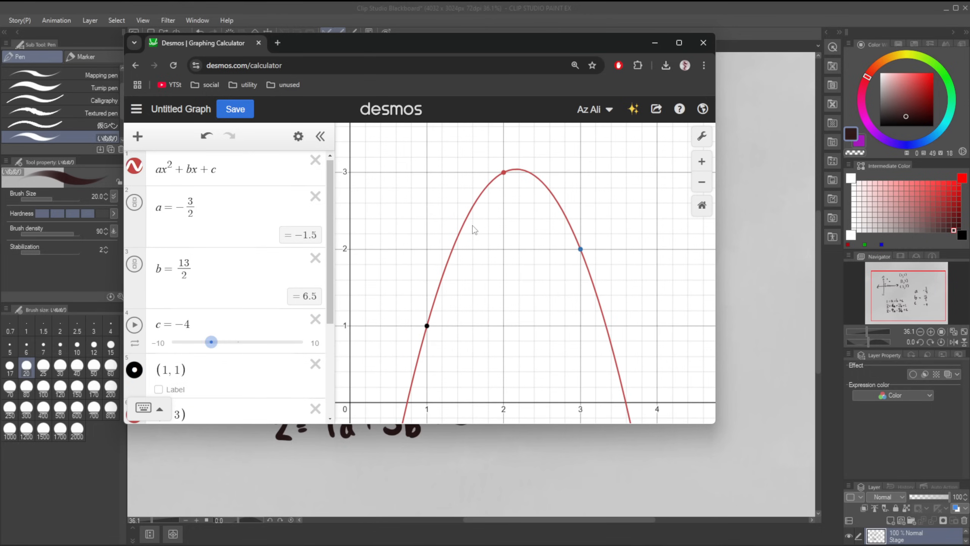
- Close the graphing calculator window, confirming leaving the unsaved graph
{"action": "left_click", "coordinate": [703, 42]}
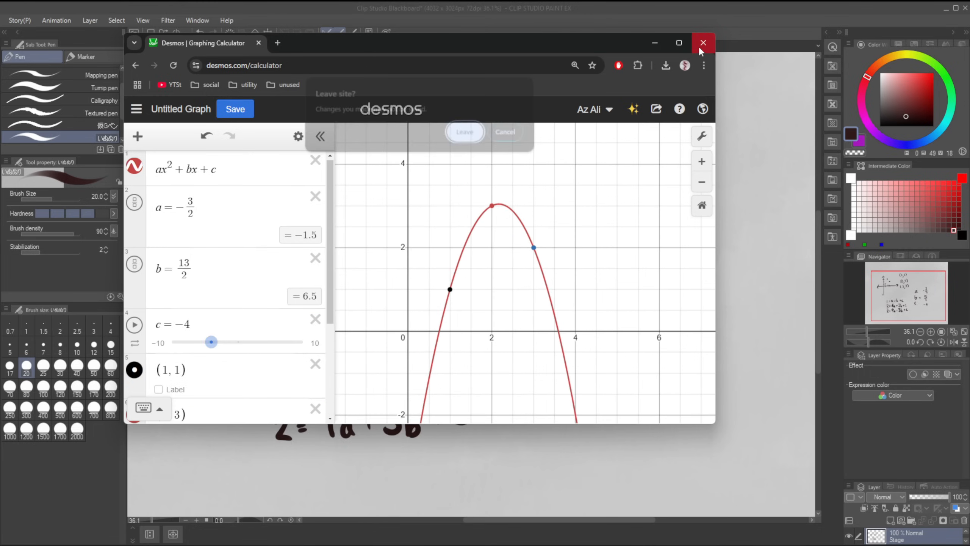
{"action": "left_click", "coordinate": [703, 43]}
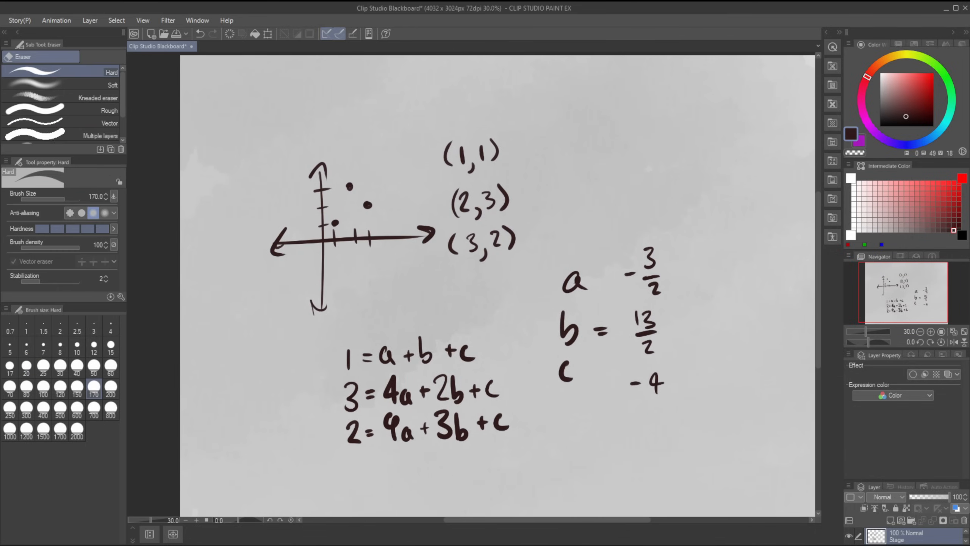
- Wipe the canvas with a huge eraser and scribble placeholder entries inside matrix brackets
{"action": "left_click", "coordinate": [110, 410]}
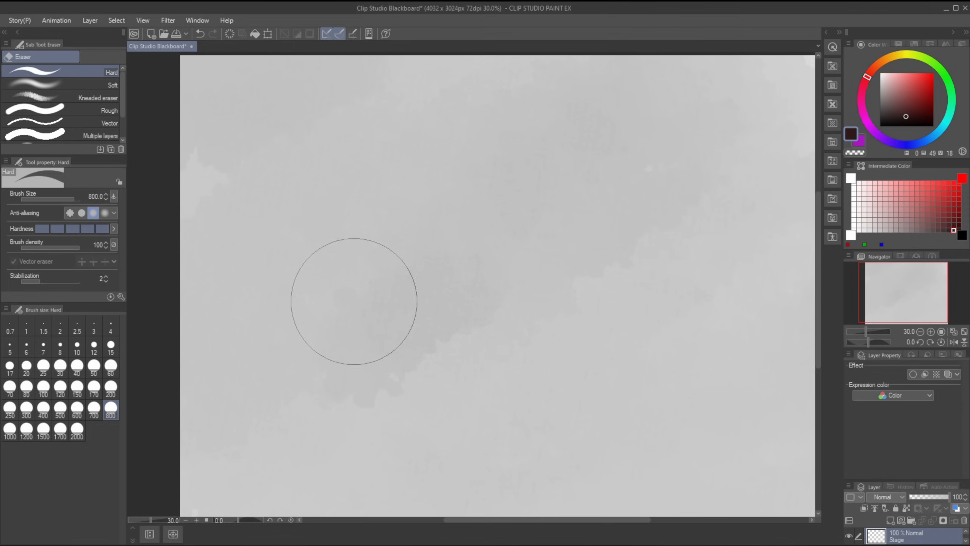
{"action": "mouse_move", "coordinate": [22, 204]}
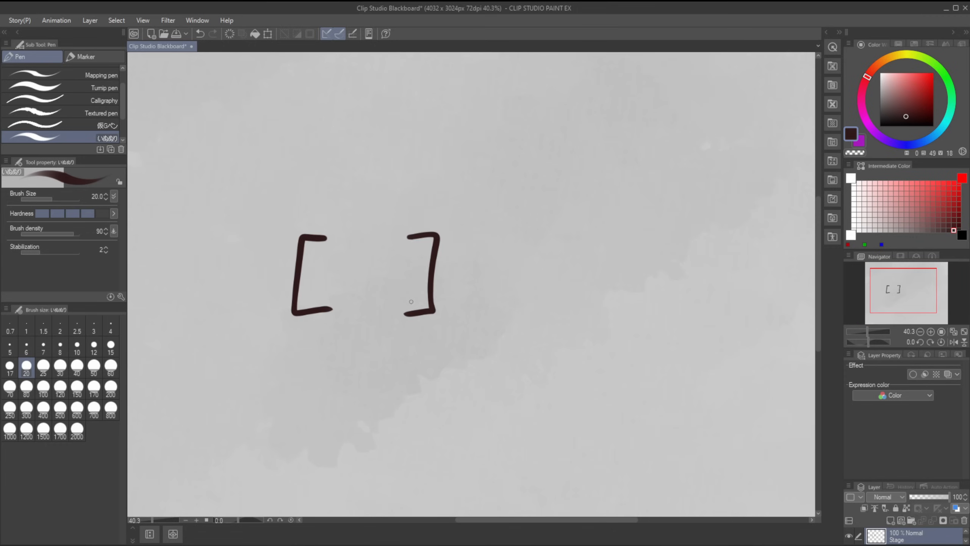
{"action": "left_click_drag", "start_coordinate": [326, 254], "coordinate": [396, 257]}
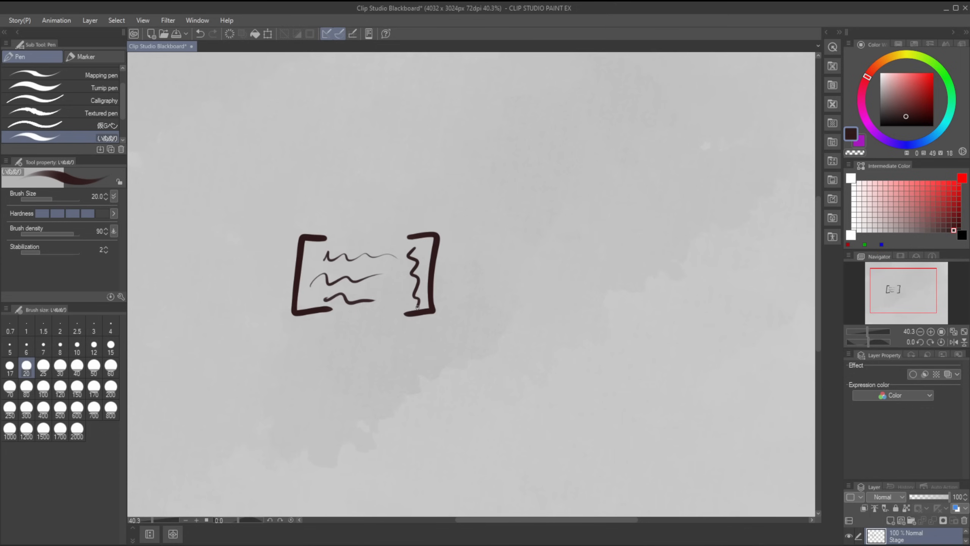
{"action": "mouse_move", "coordinate": [382, 212]}
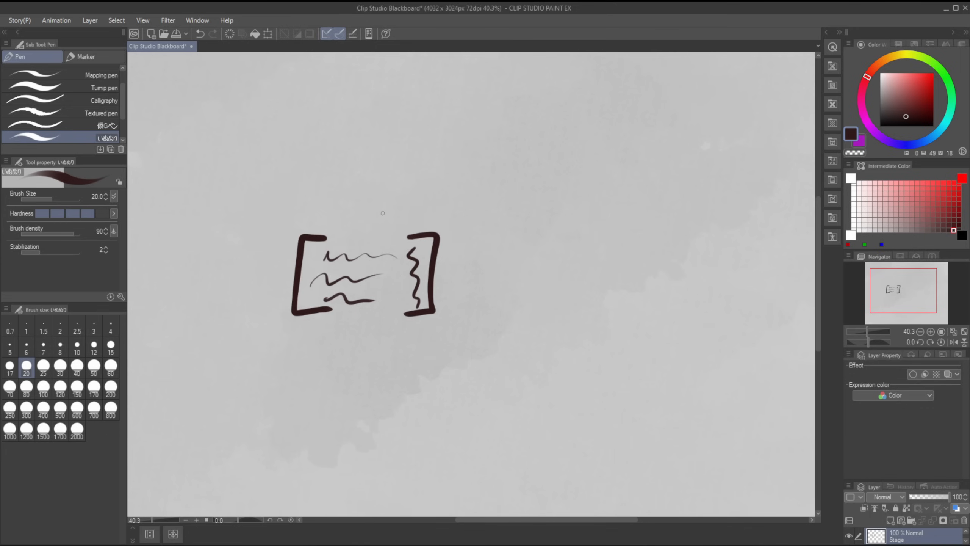